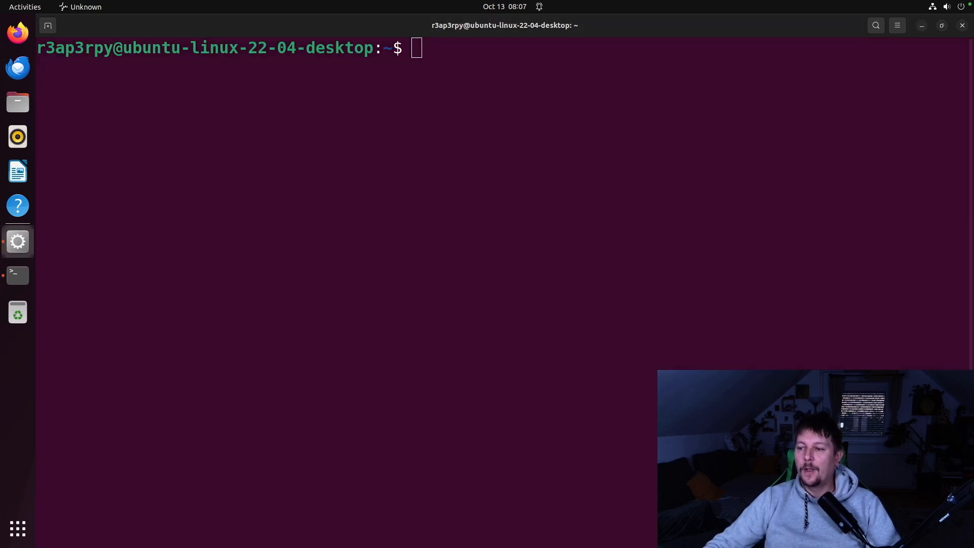
mouse_move(589, 289)
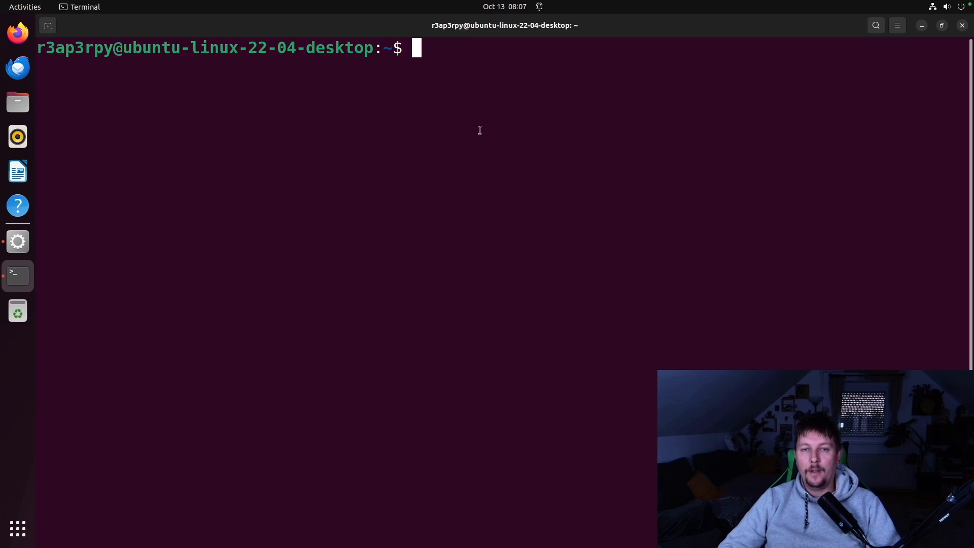
Launch python3.13, leave it with exit and quit, and relaunch the interpreter.
text(python3.13)
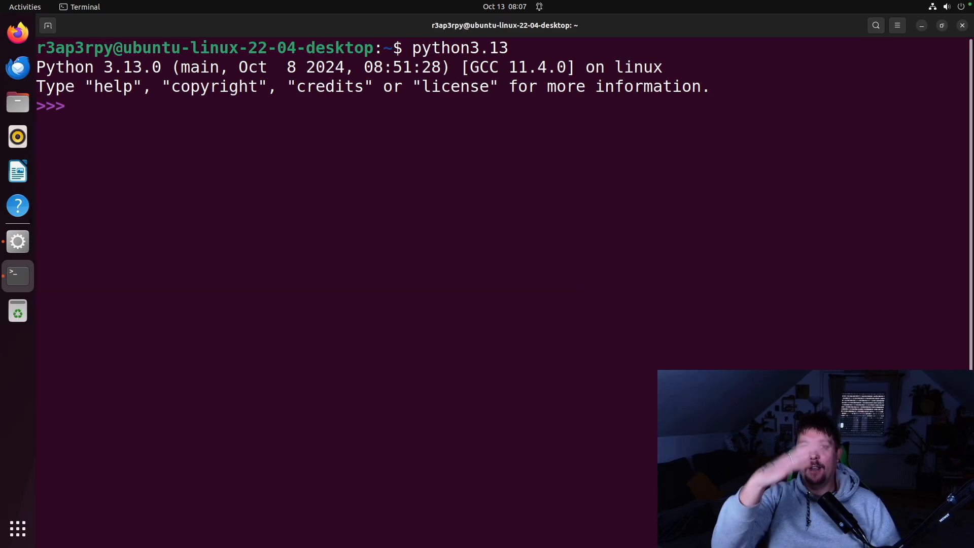
text(cleqa)
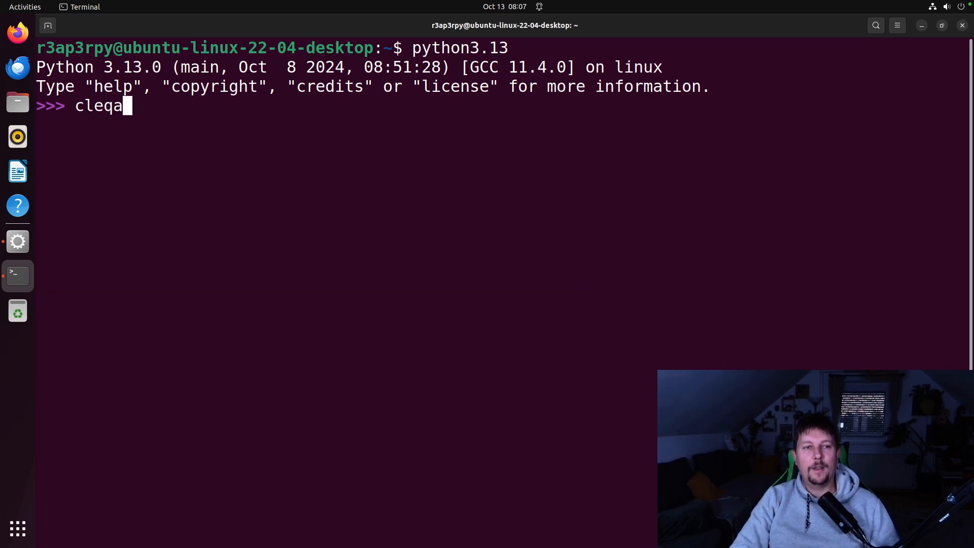
key(ctrl+l)
text(quit)
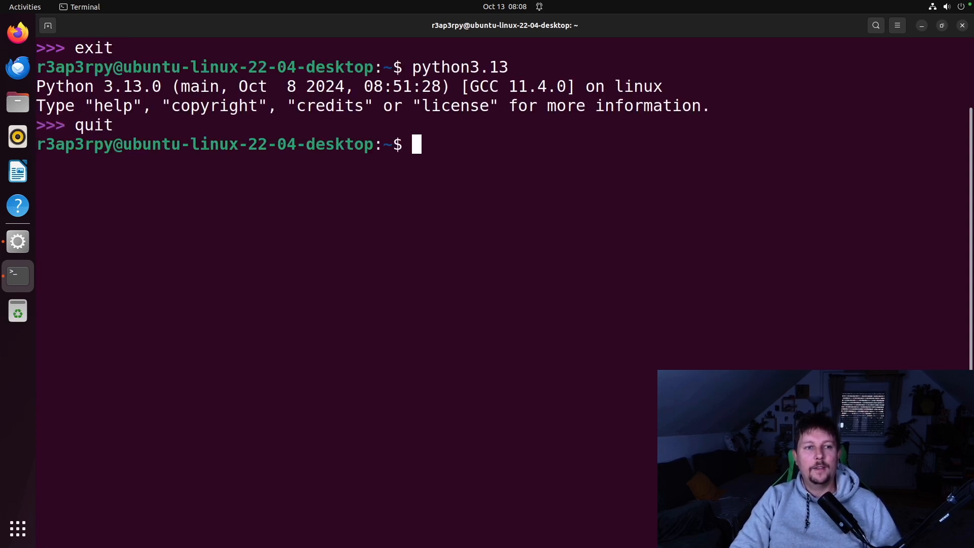
key(Return)
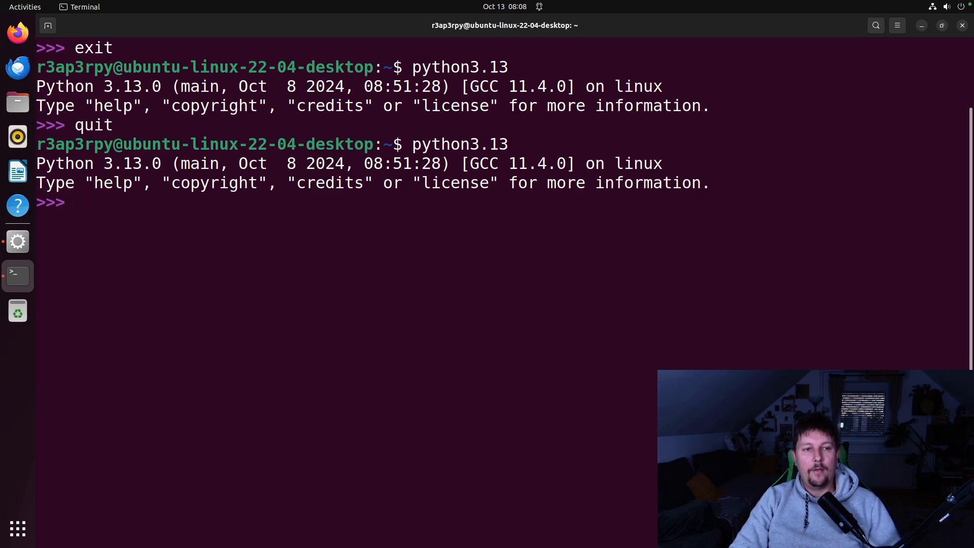
Enter the help utility, exit back to the REPL and run clear to empty the screen.
text(help)
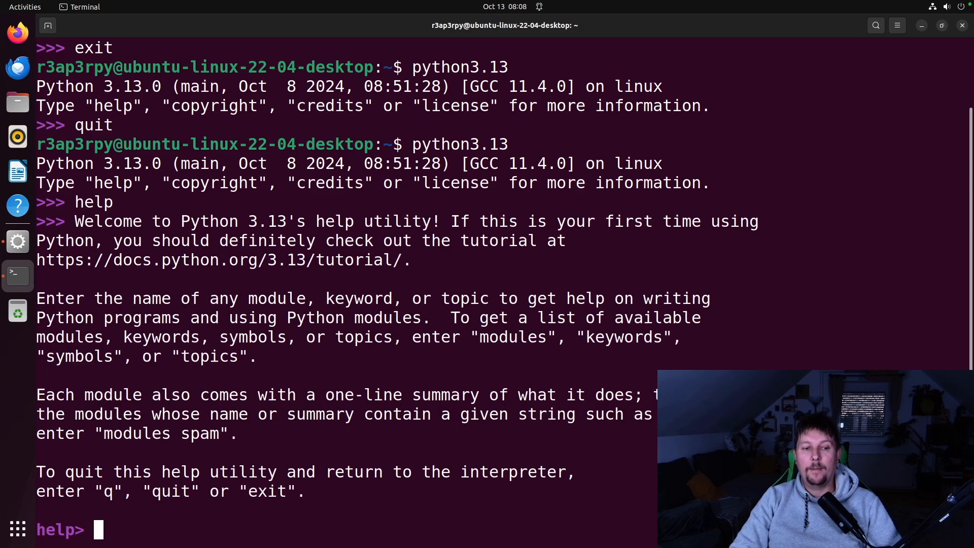
text(exit)
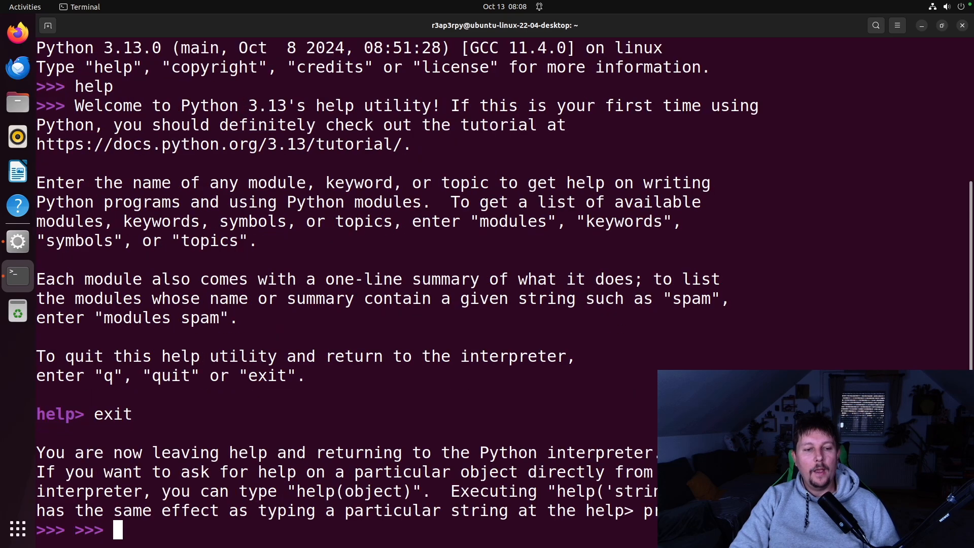
text(clear)
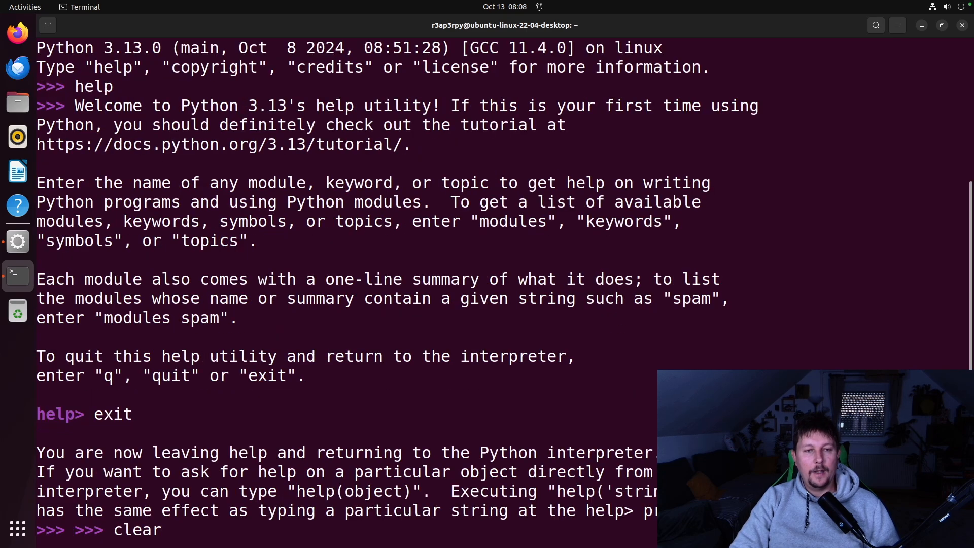
key(Return)
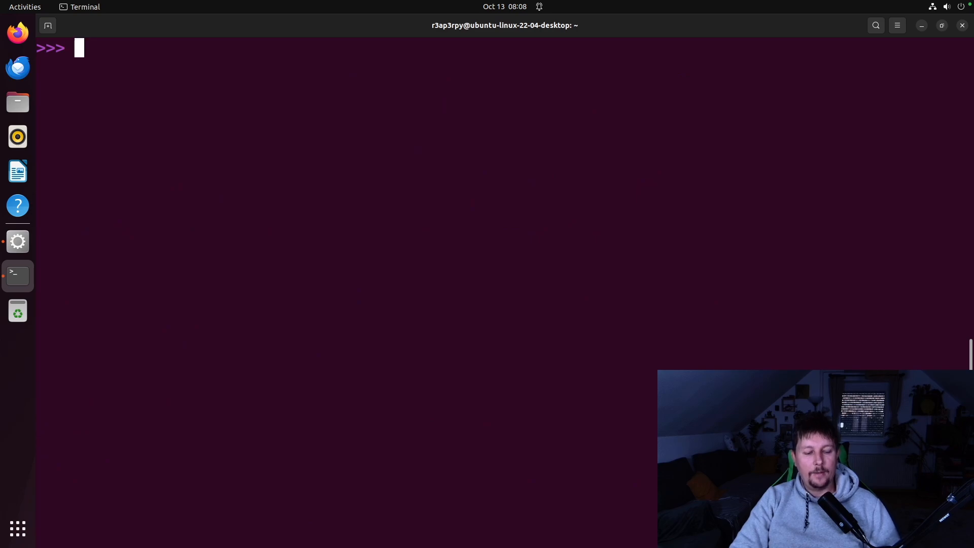
click(24, 7)
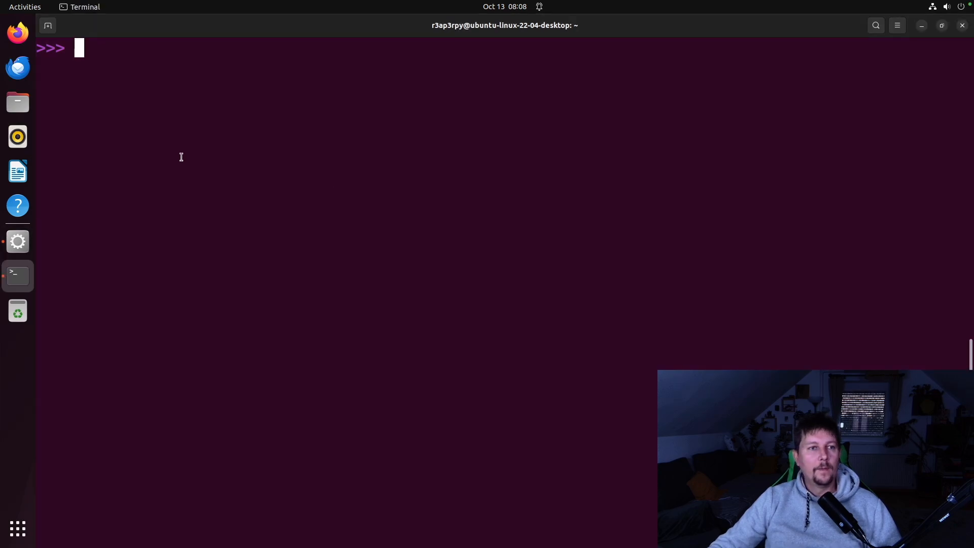
mouse_move(232, 193)
text(exit())
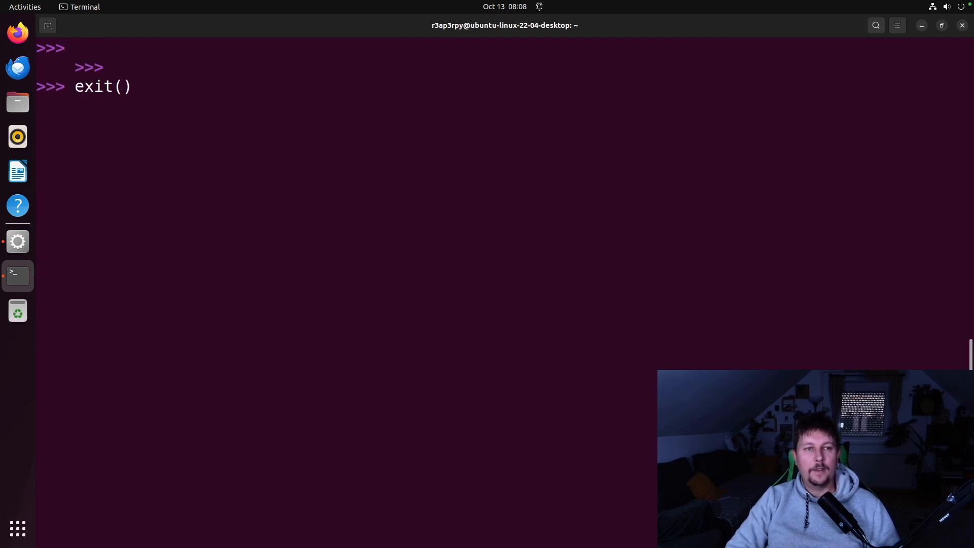
Restart python3.13, import this for the Zen and run a for loop printing 0 to 9.
key(Return)
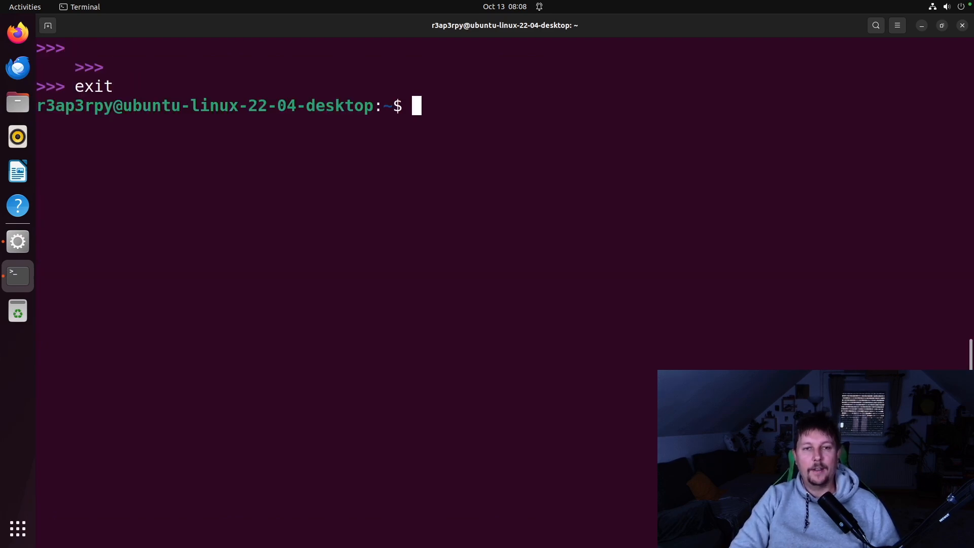
text(python3.13)
text(for i in rang)
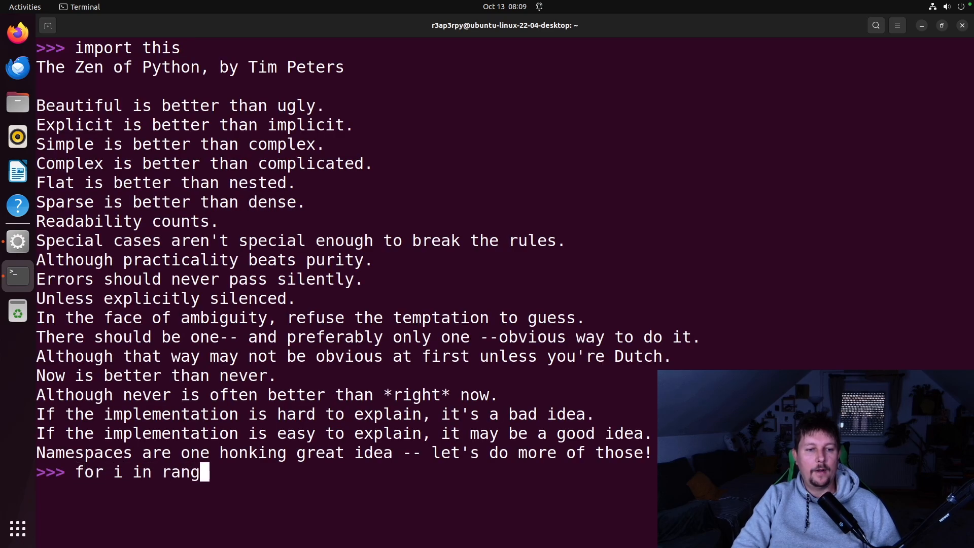
text(e(10):)
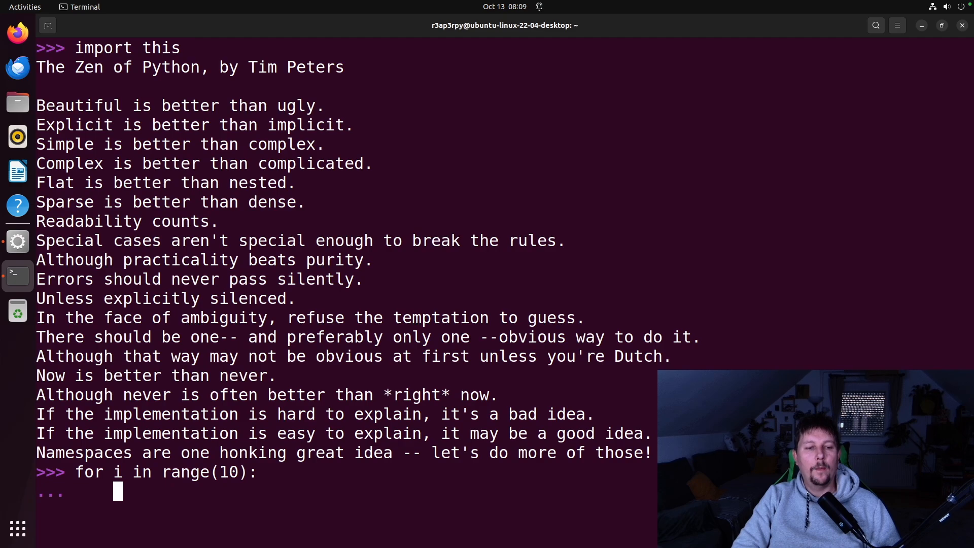
text(print)
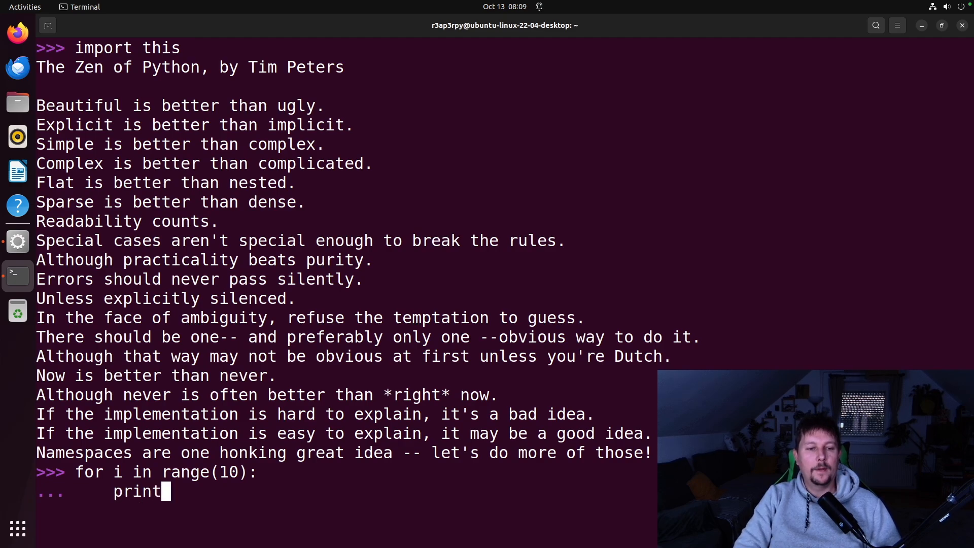
text((i)
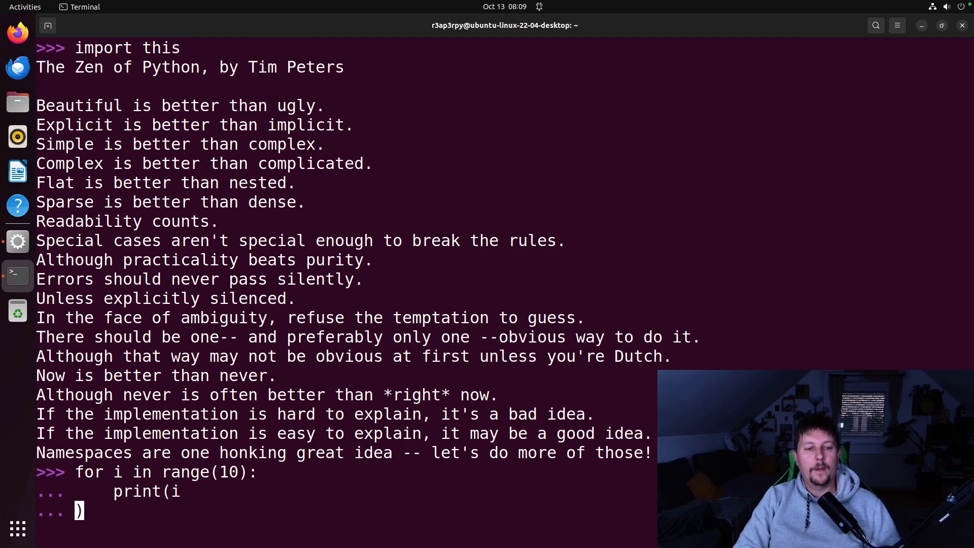
key(Return)
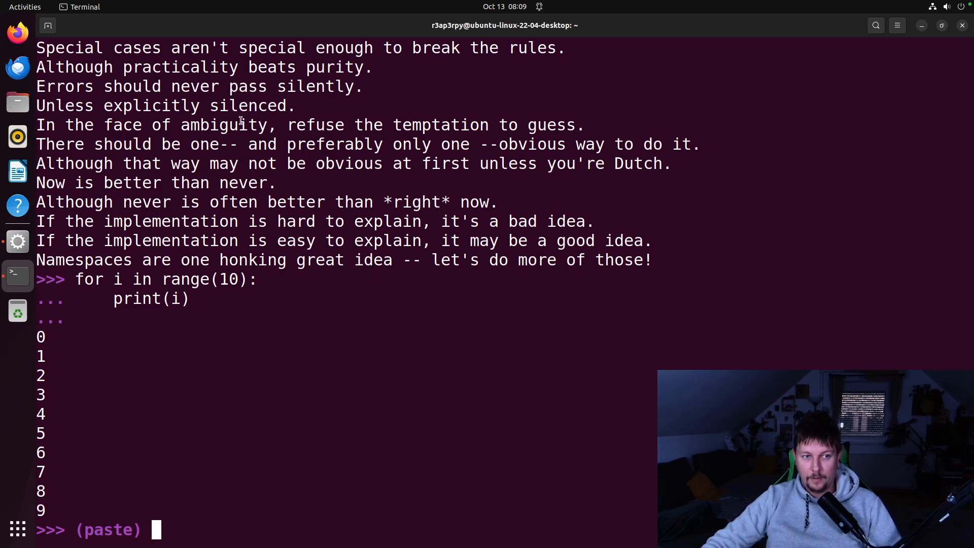
mouse_move(233, 395)
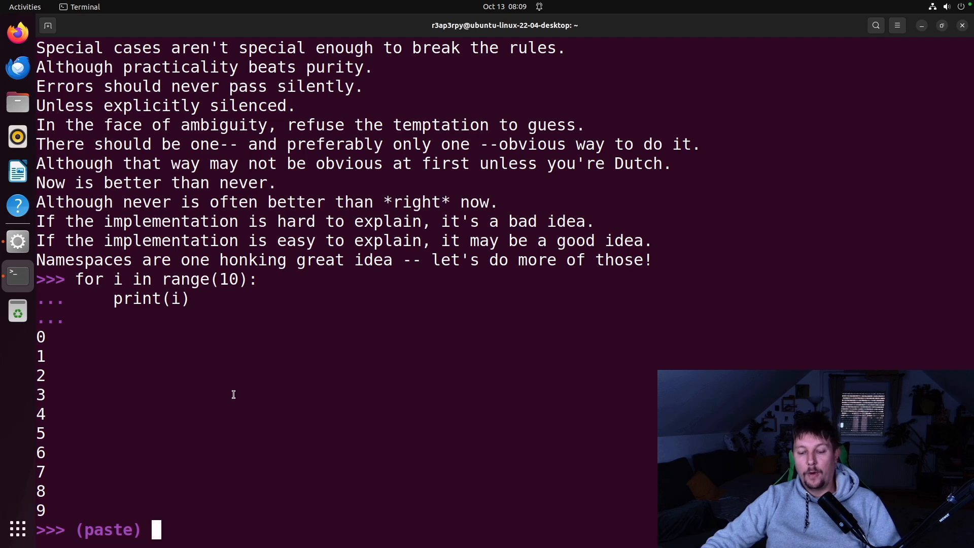
Try F3 paste mode, abort it with Ctrl+C and clear the REPL screen.
key(Return)
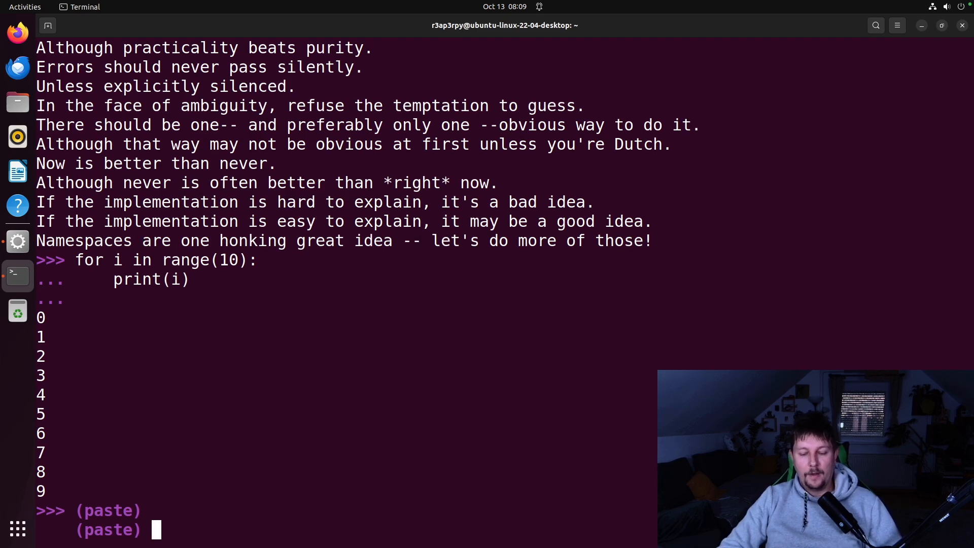
key(ctrl+c)
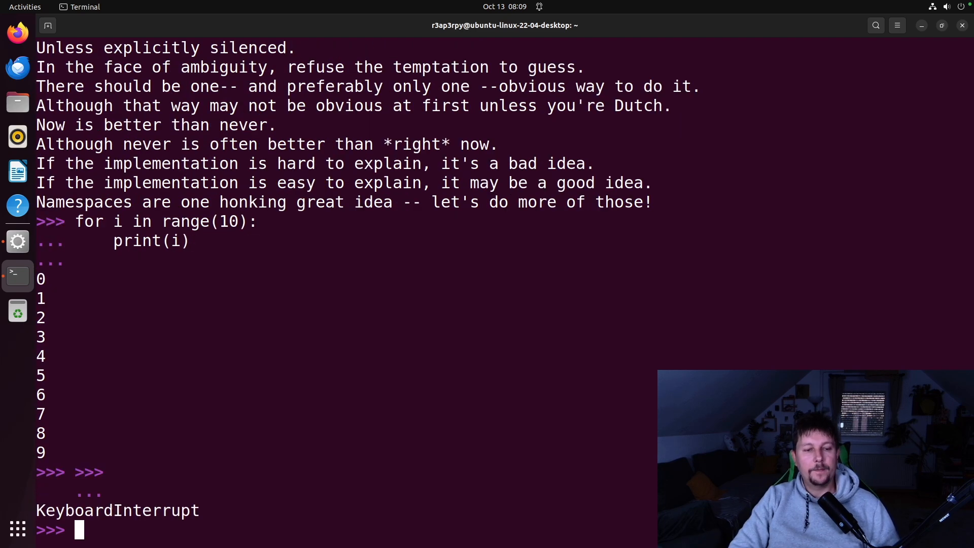
key(ctrl+l)
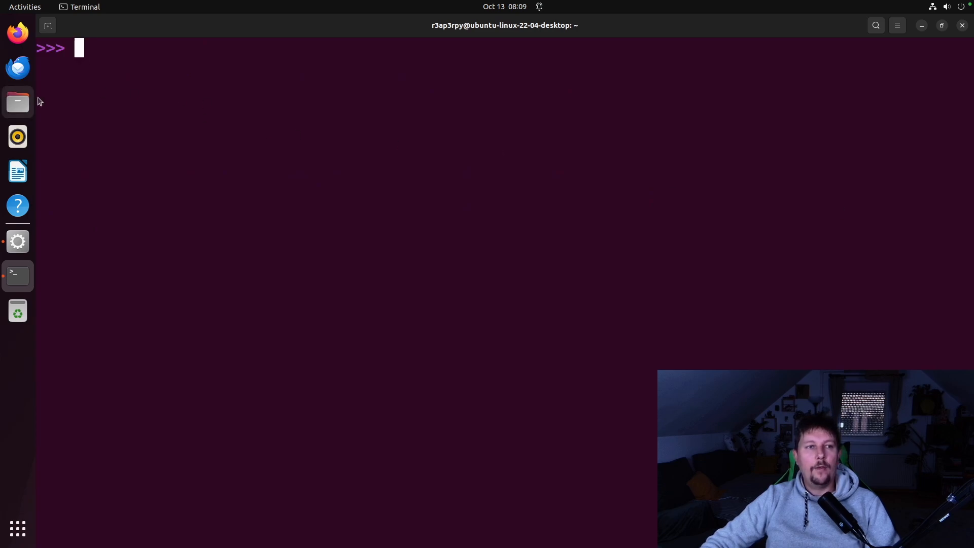
mouse_move(255, 158)
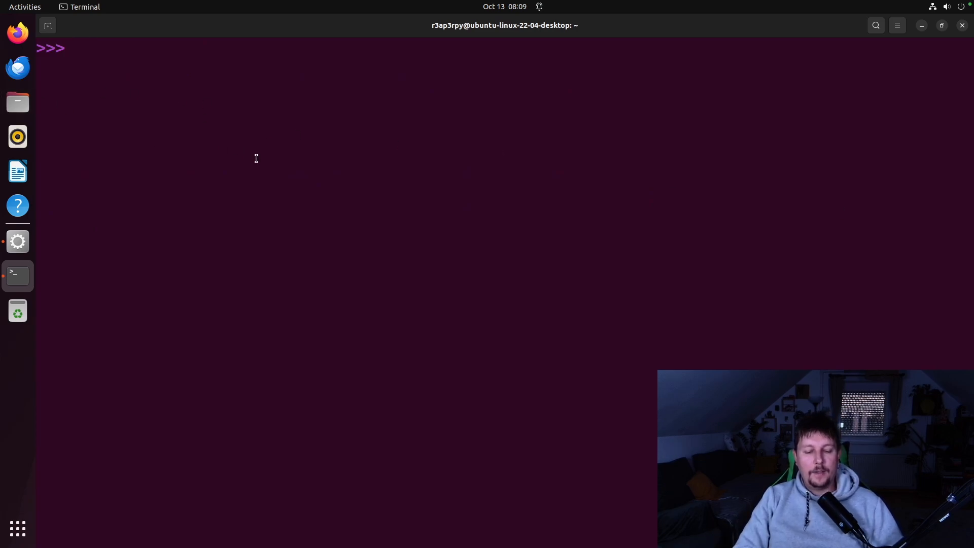
Assign my_list = [] and reopen the bracket across a new line.
text(my_list =)
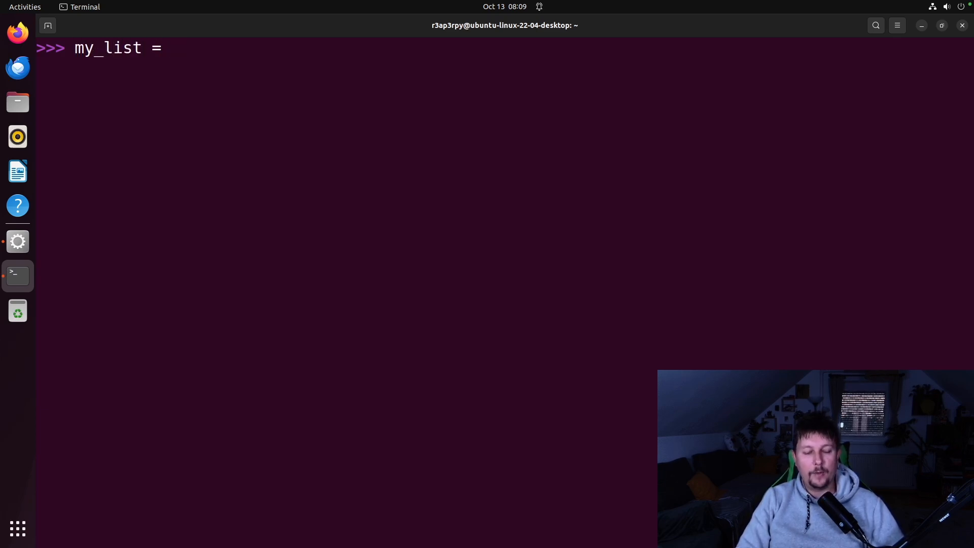
text([])
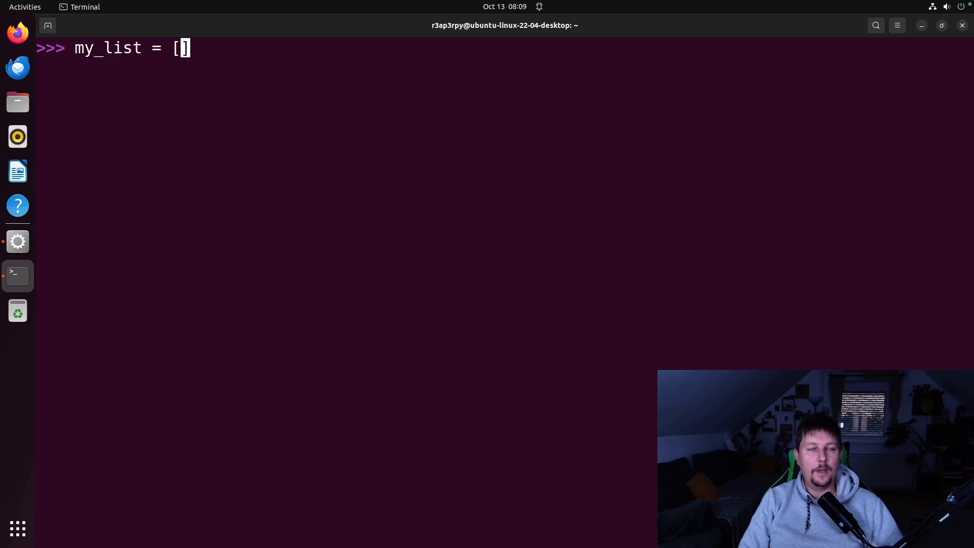
key(Return)
text(my_list = [)
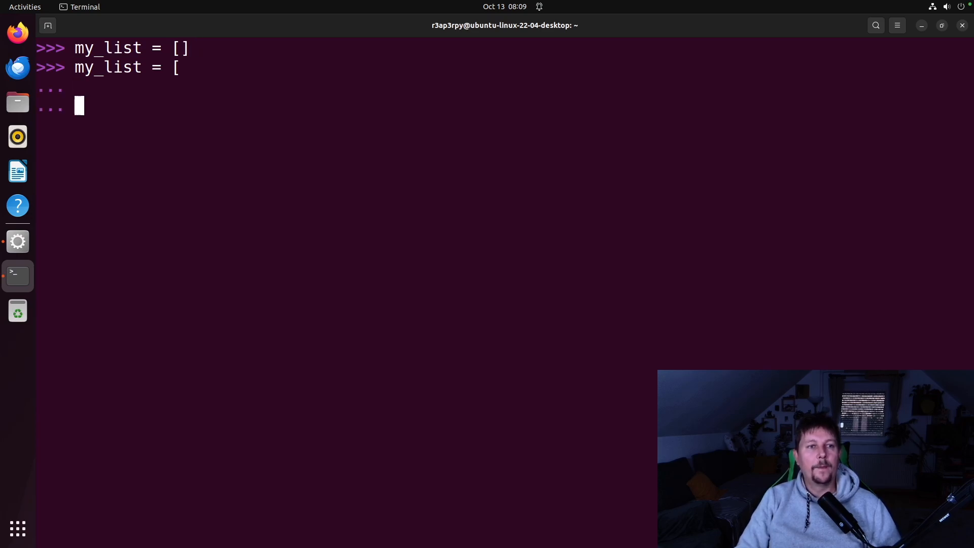
key(Return)
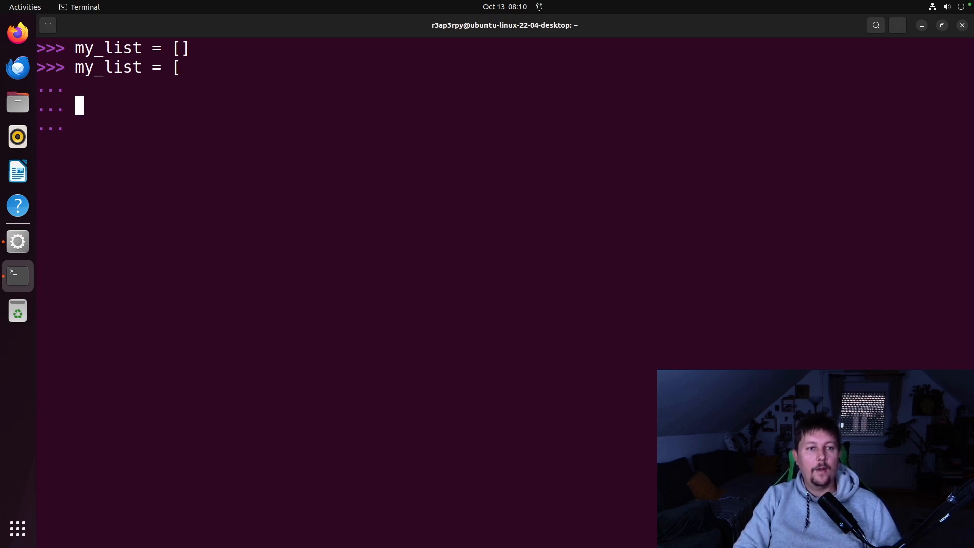
Complete the multiline comprehension _ for _ in range(10), run it, recall the block and discard it.
text(_ for _ i)
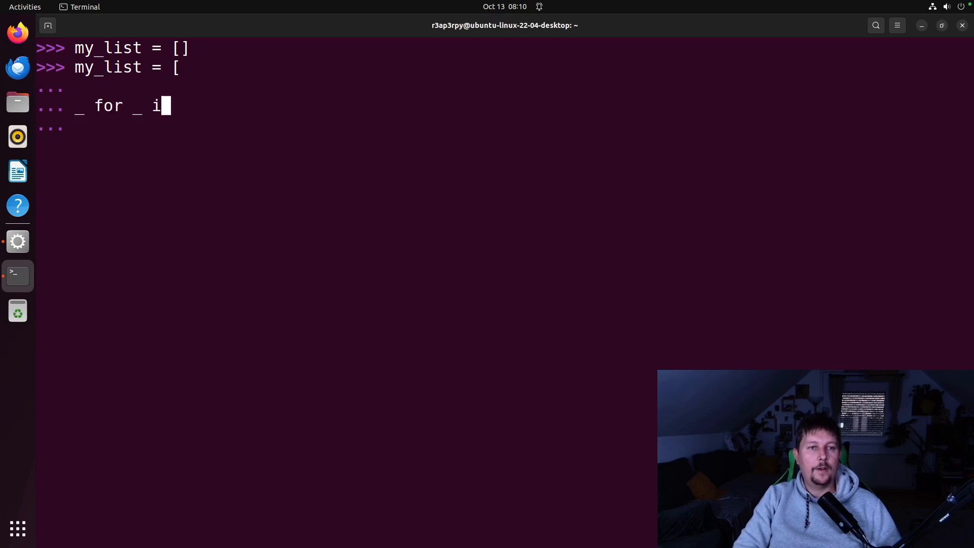
text(n range())
click(505, 128)
text(])
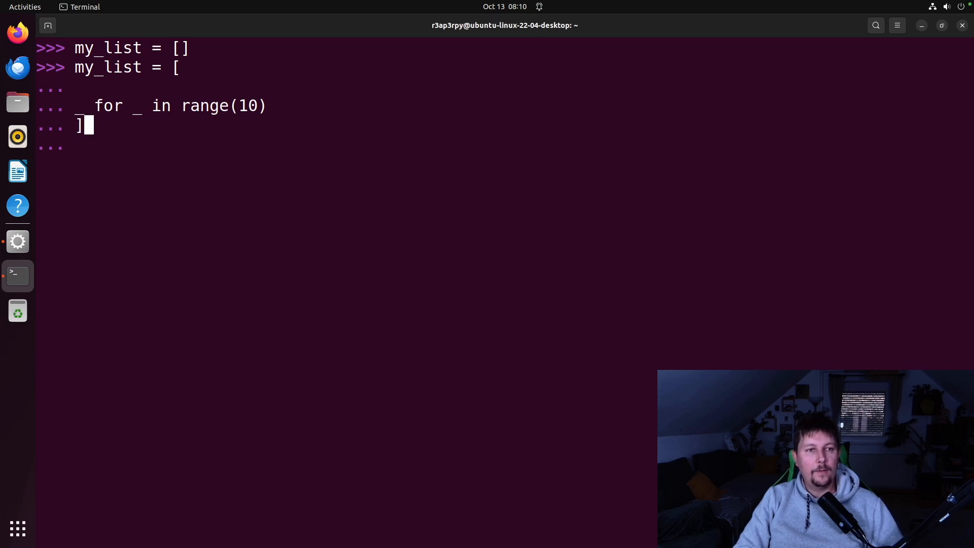
key(Return)
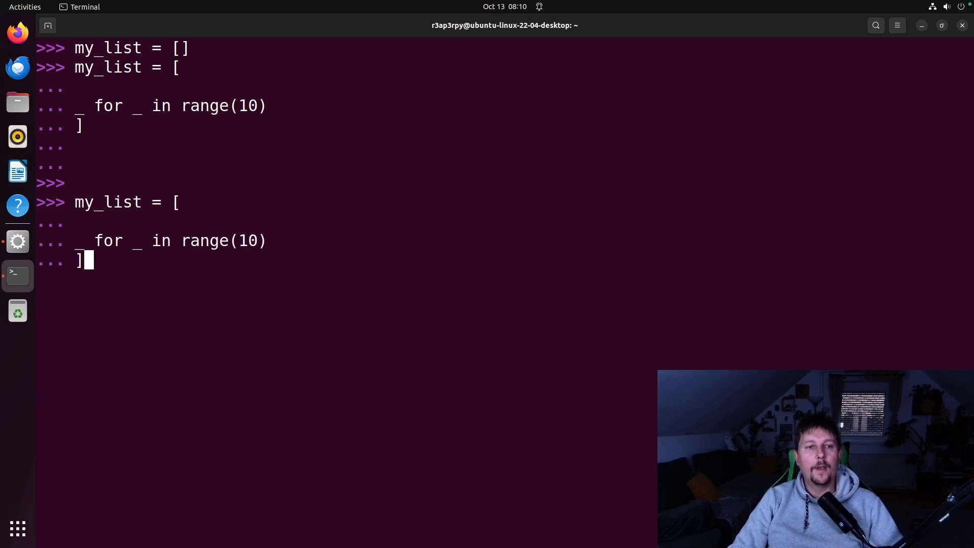
key(Return)
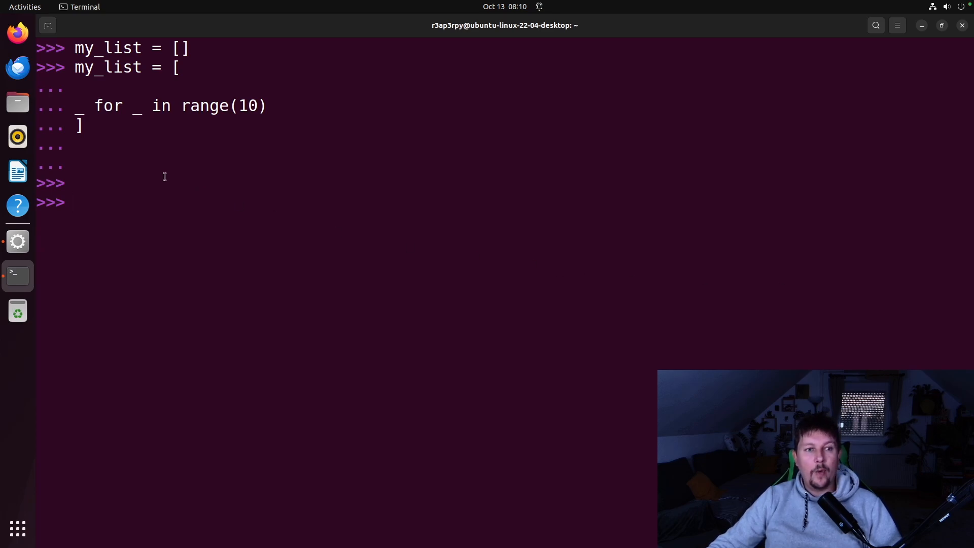
Exit the REPL and open test.py in nano.
text(exit)
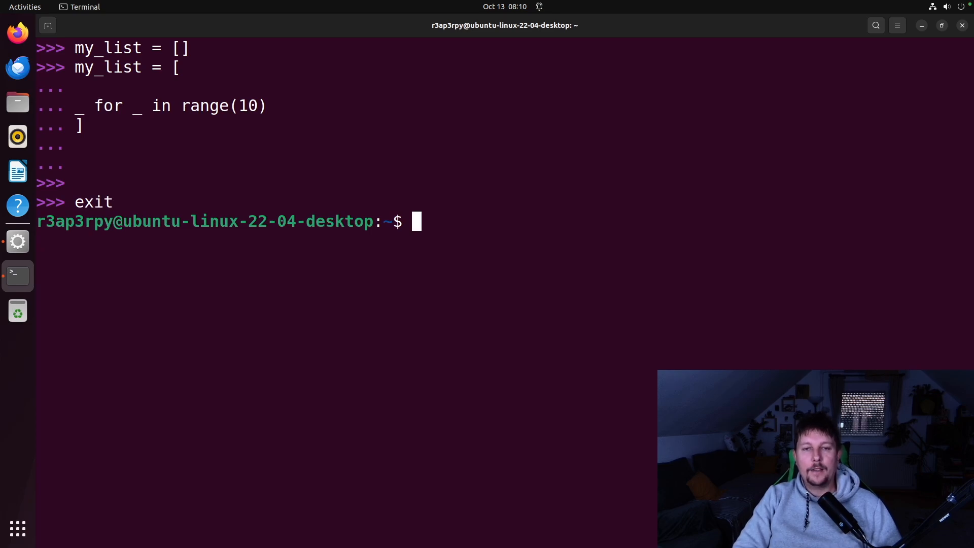
text(nano test.)
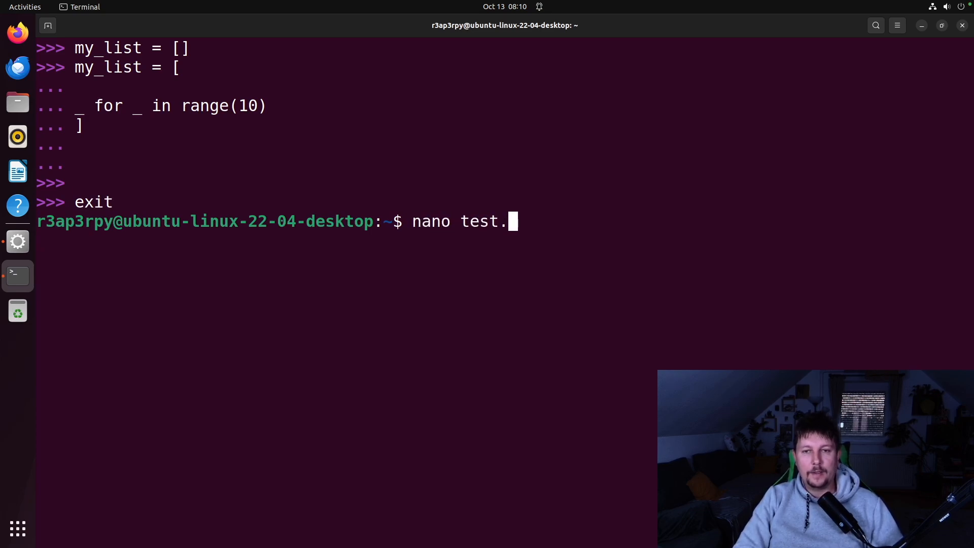
key(Return)
text(import this)
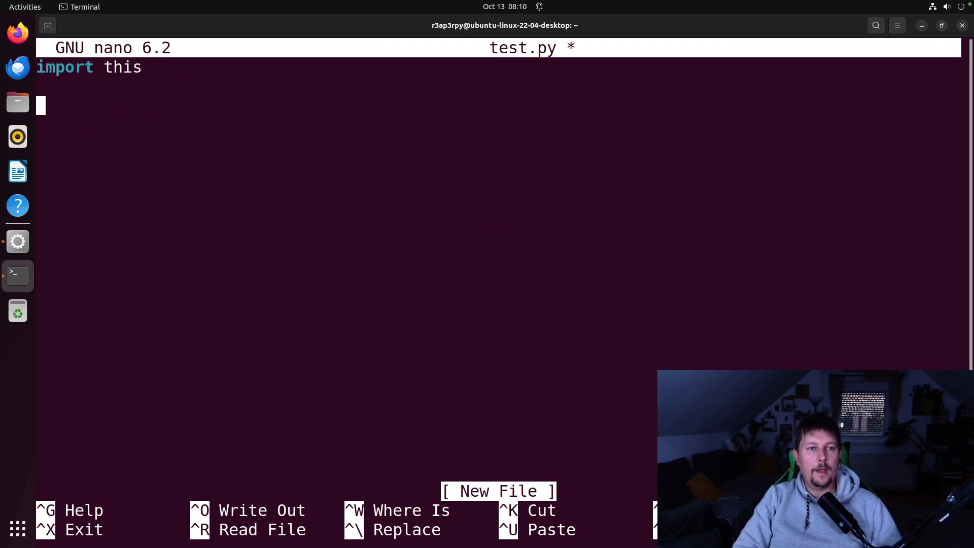
Write a range(10) loop printing i and 'This is hard to copy and paste!', then save test.py.
text(for i in)
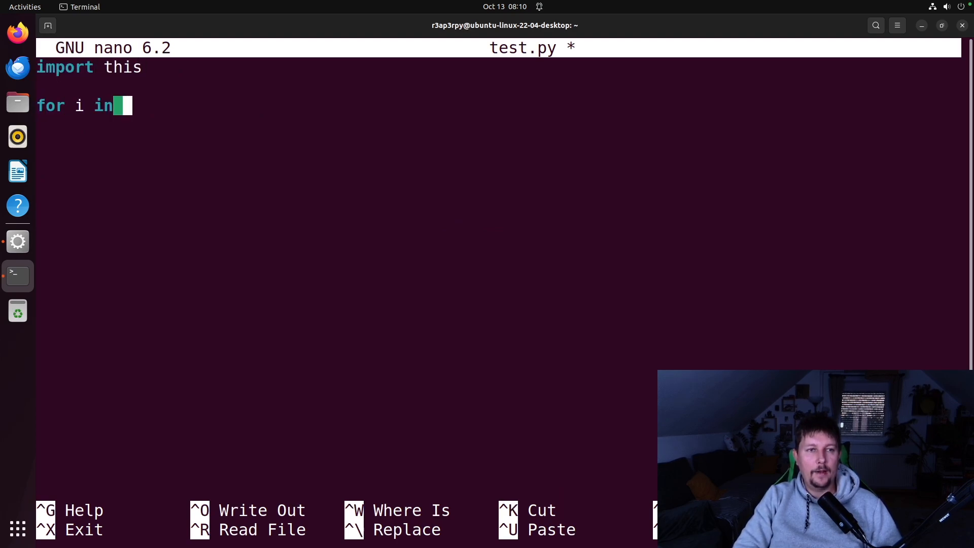
text(range(10):)
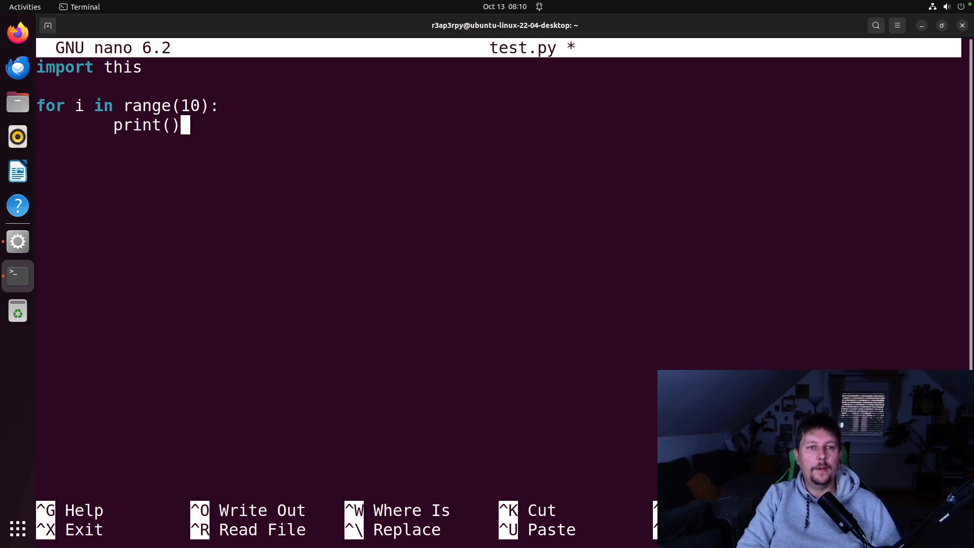
text(i)
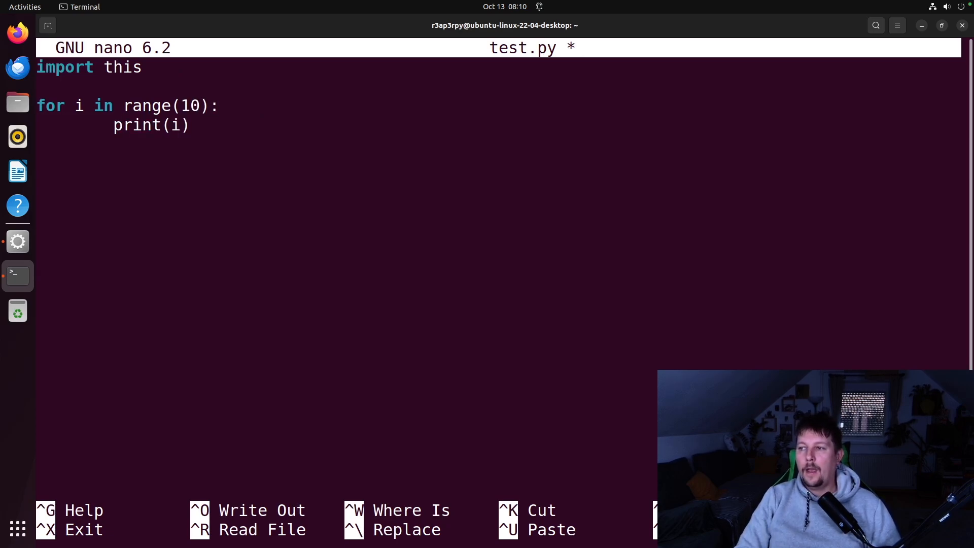
key(Return)
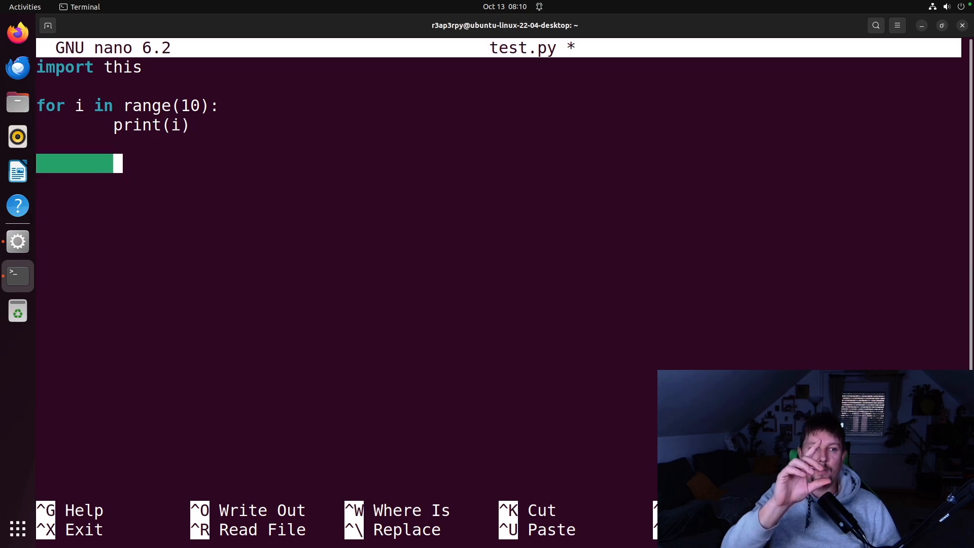
text(print())
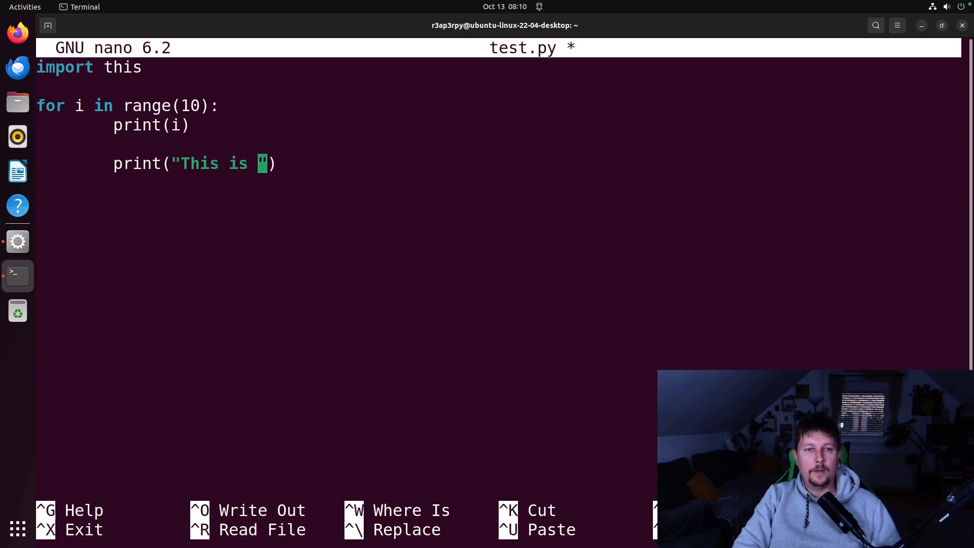
text(hard to copy)
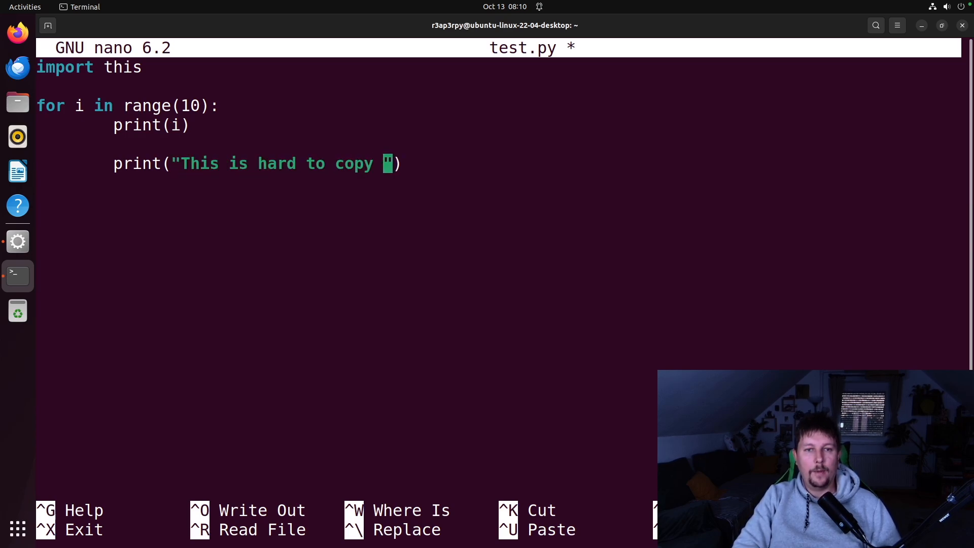
text(and paste)
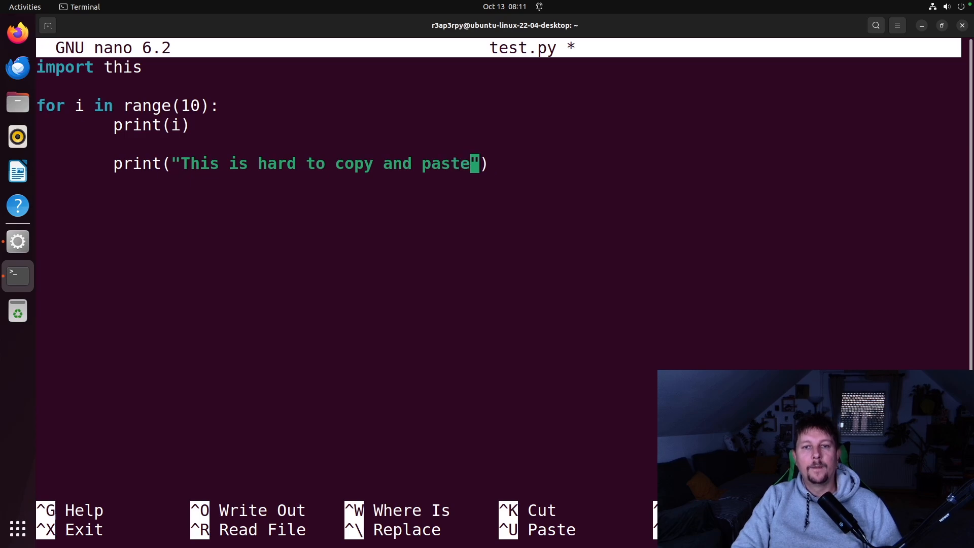
key(ctrl+o)
text(cat test.py)
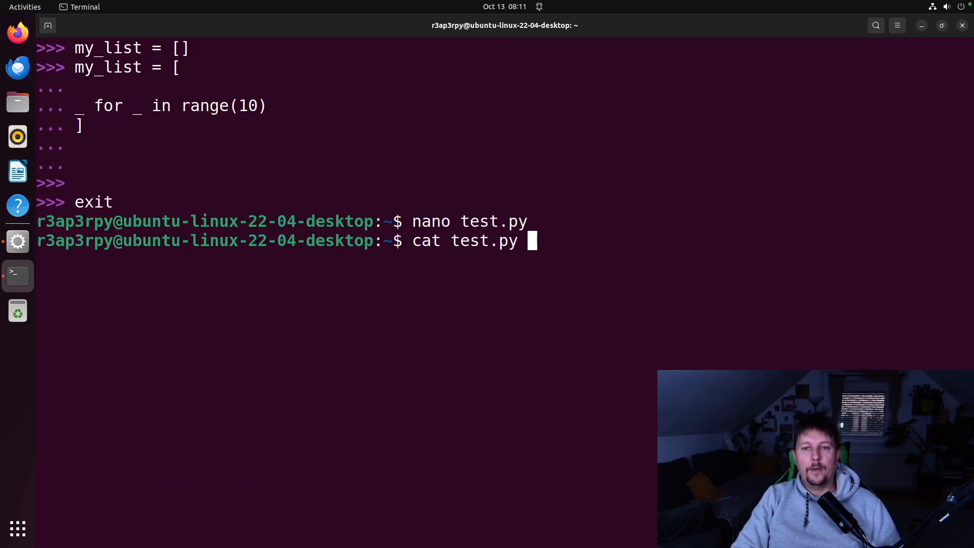
Show test.py with cat, start python3.13 and run the whole pasted script, printing 0–9 with the message.
key(Return)
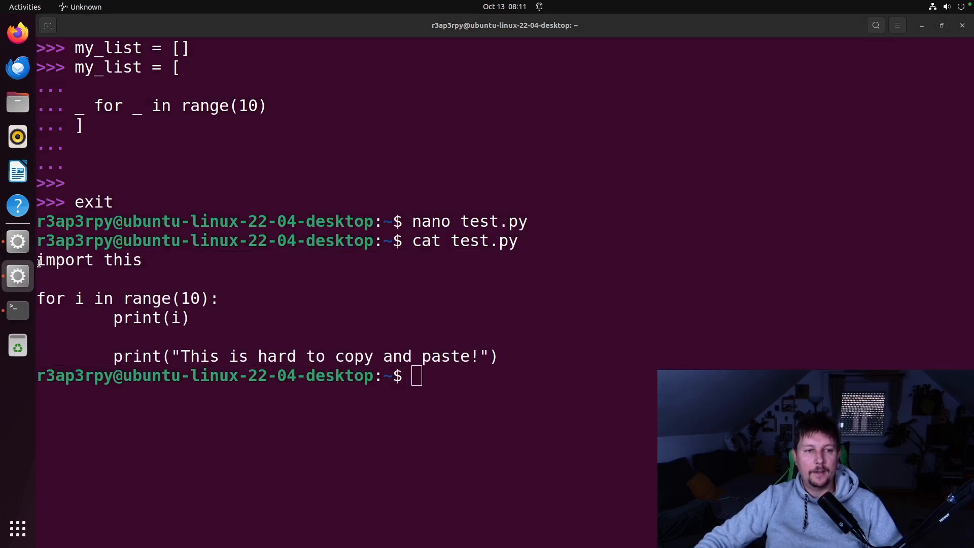
mouse_move(512, 420)
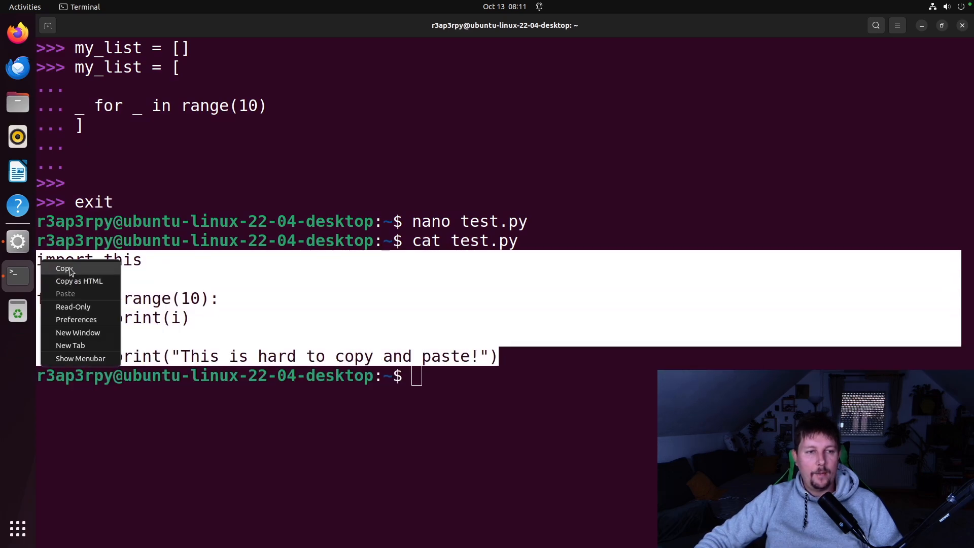
text(python3.13)
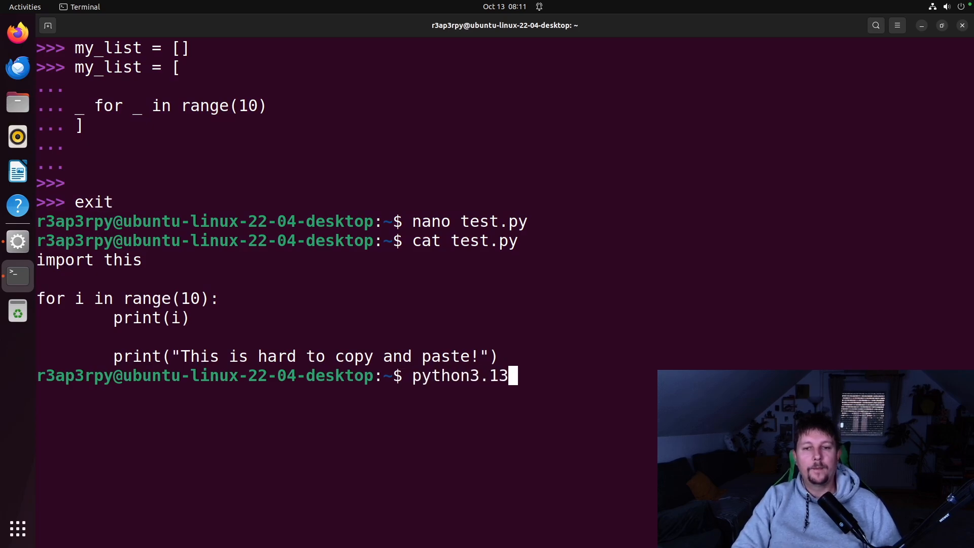
key(Return)
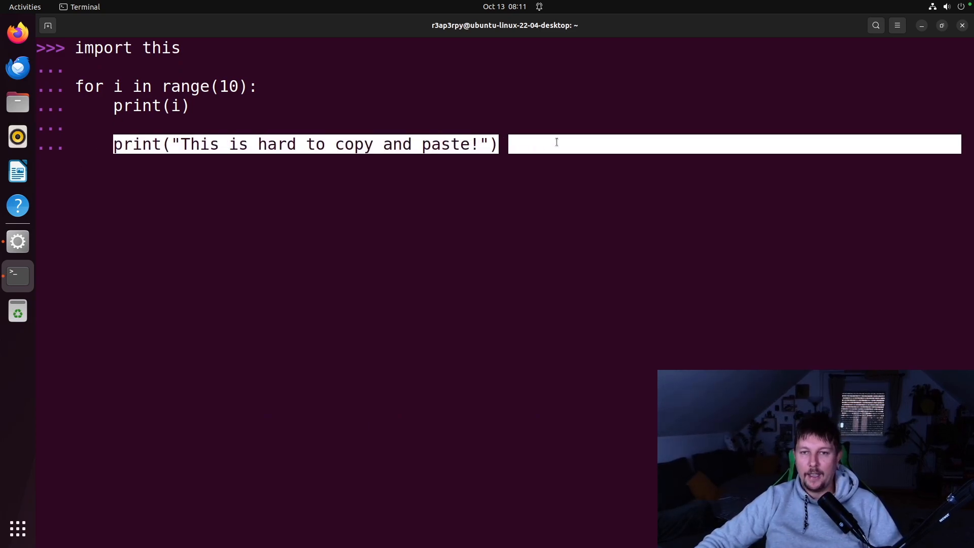
key(Return)
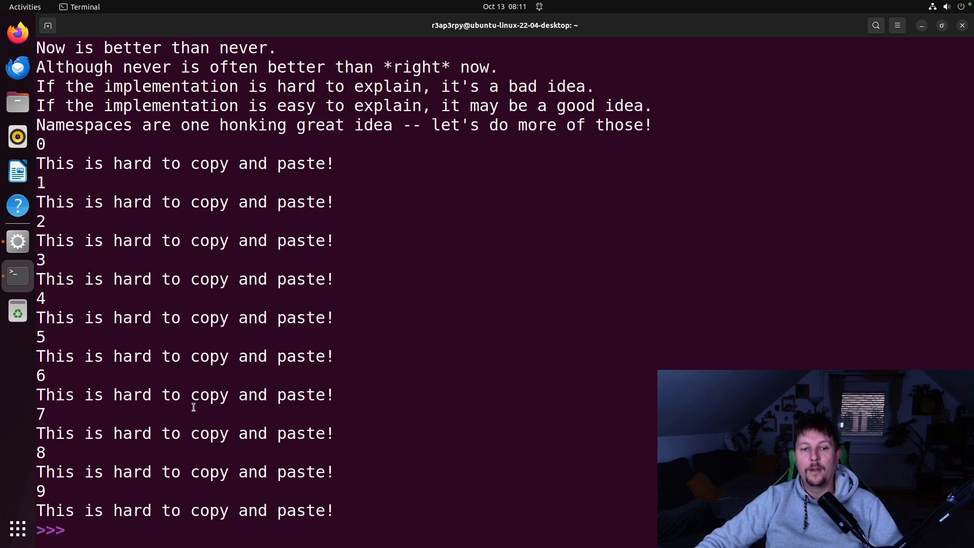
scroll(up, 3)
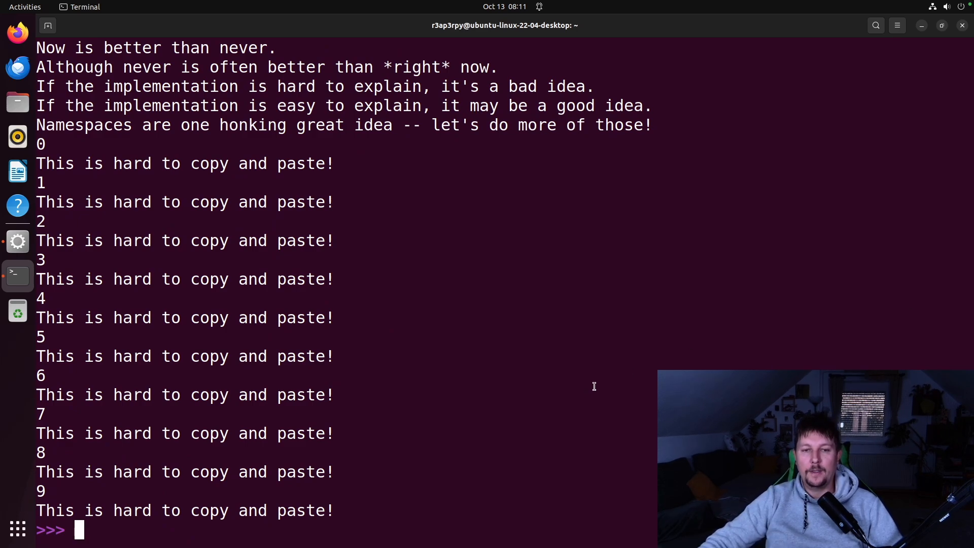
Define inverse(n) returning 1 / number, an undefined name.
text(def)
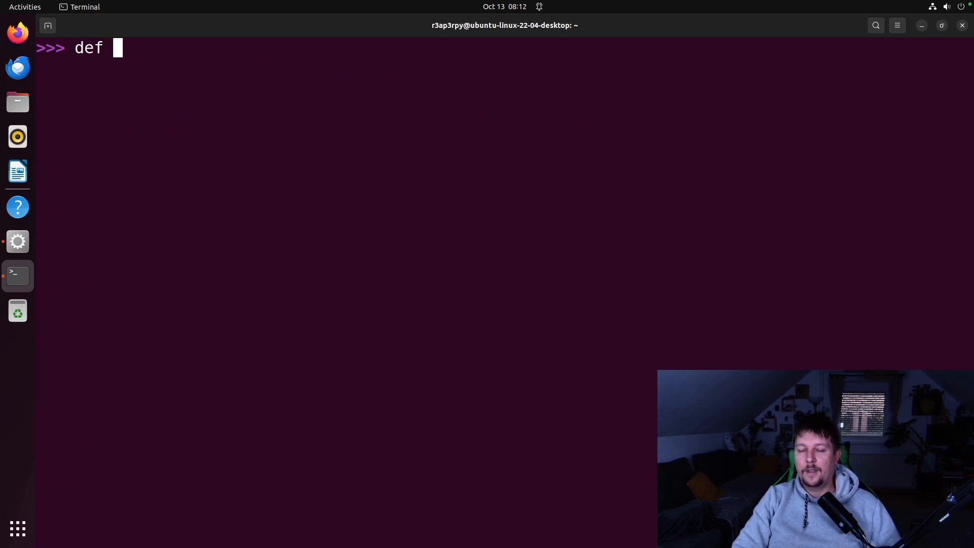
text(inver)
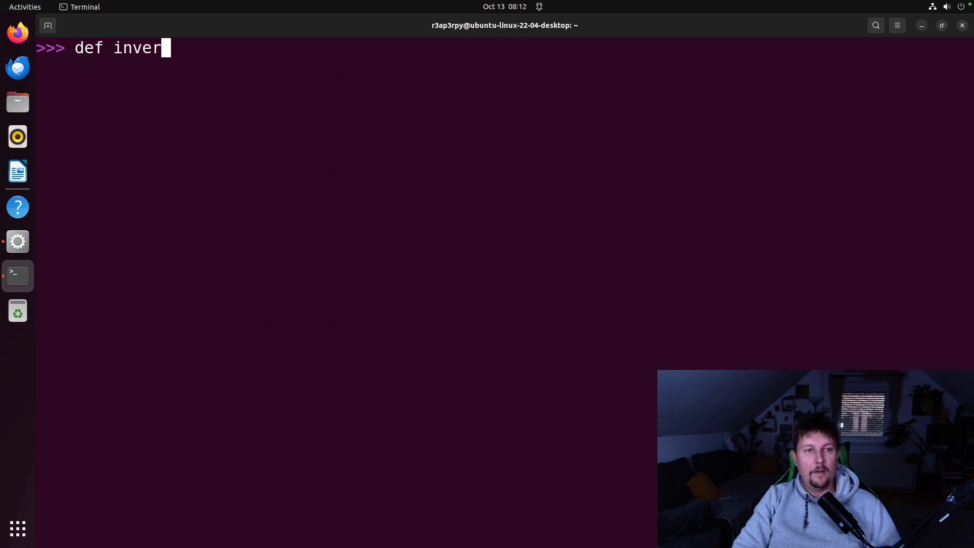
text(se())
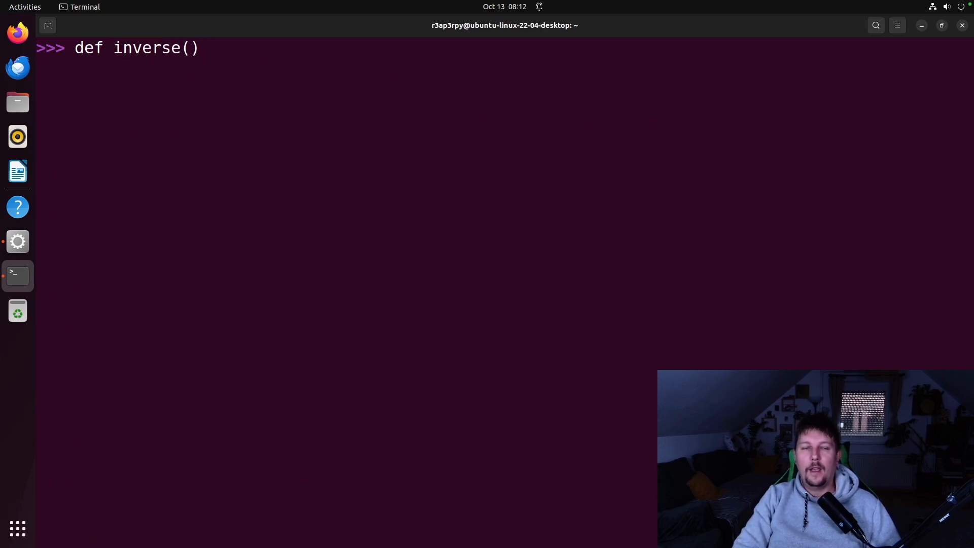
text(n):)
text(return 1)
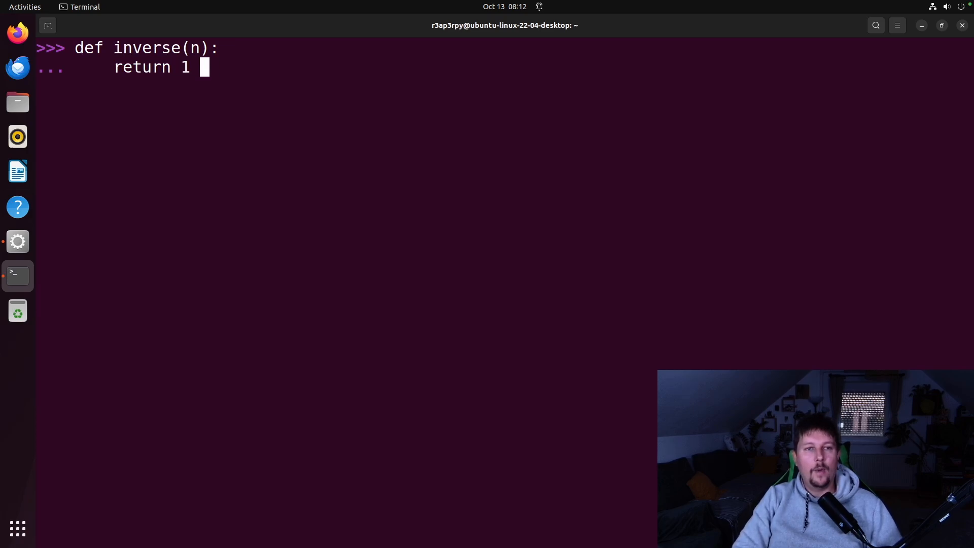
text(/ number)
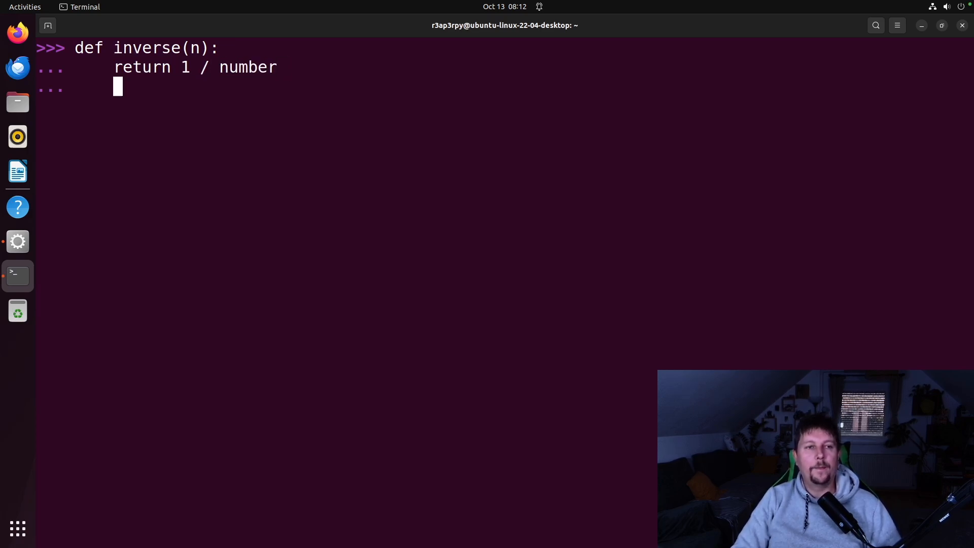
Call inverse(1) to get the coloured NameError traceback for 'number'.
text(in)
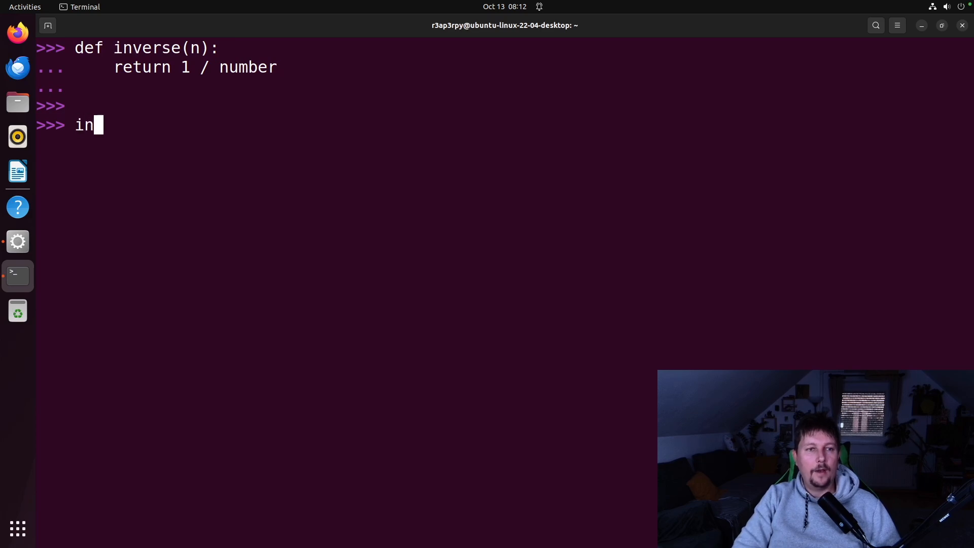
text(verse(1))
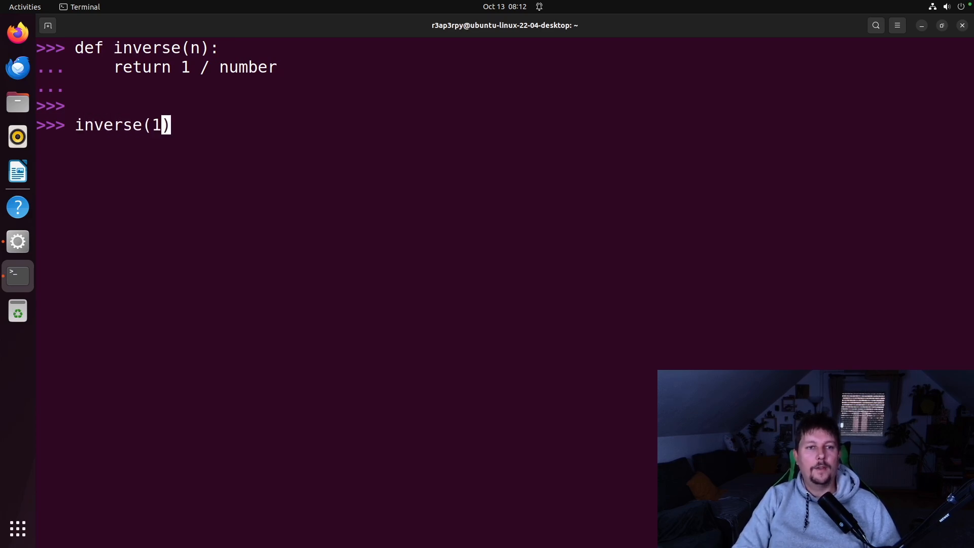
text(0)
key(Return)
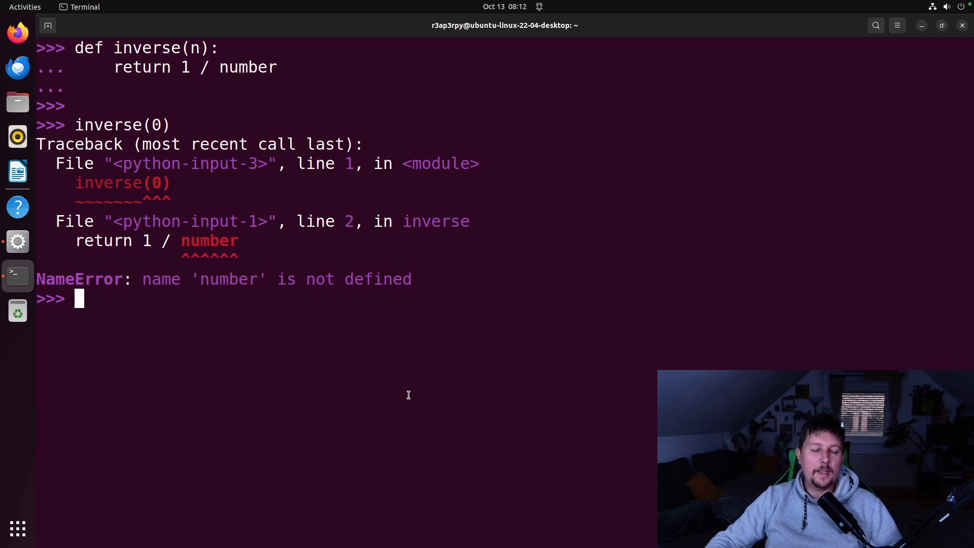
Store my_list = [1,4,2,5,3,6].
text(my_)
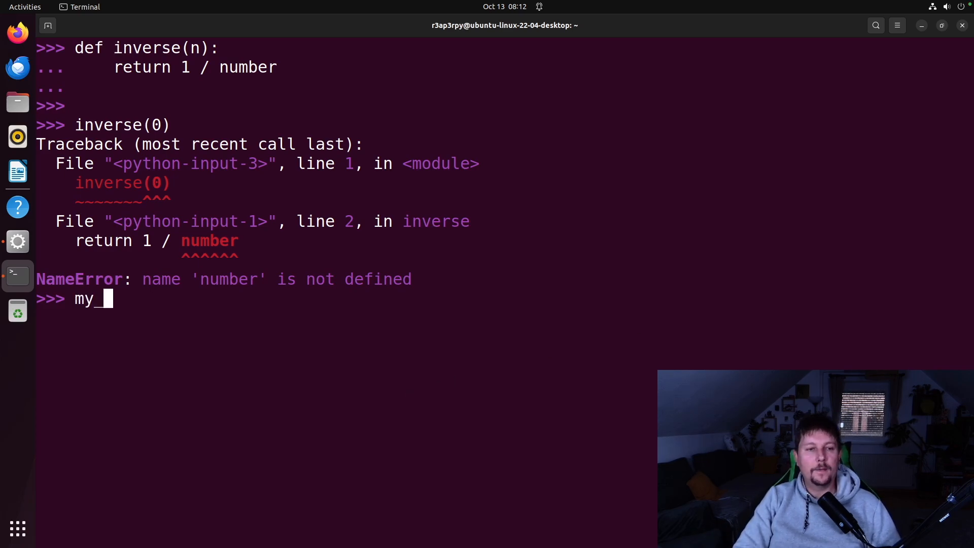
text(list =)
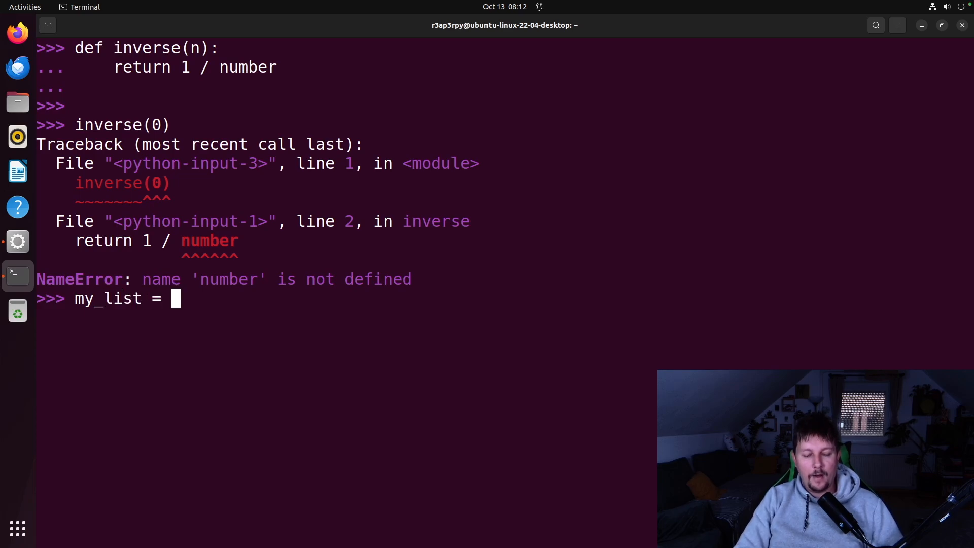
text([1,4)
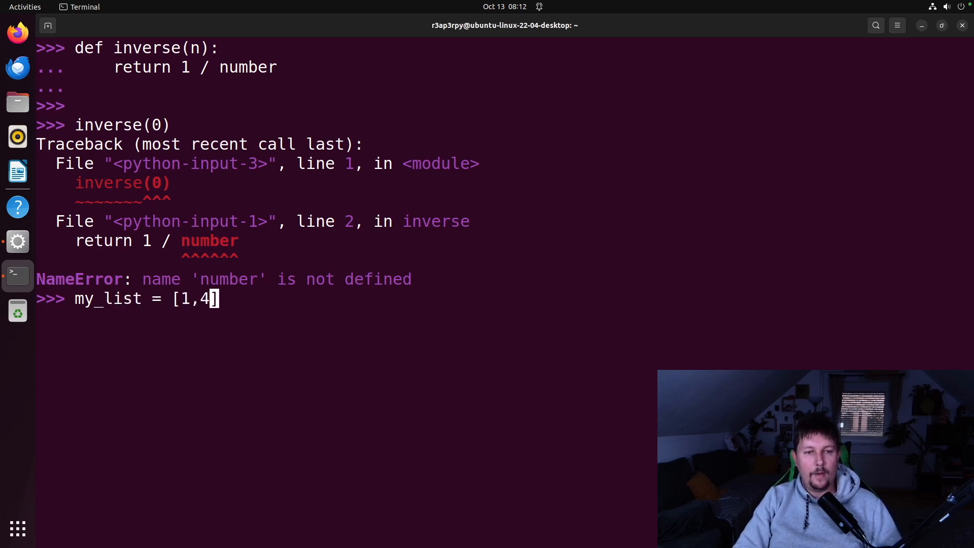
text(2,5,)
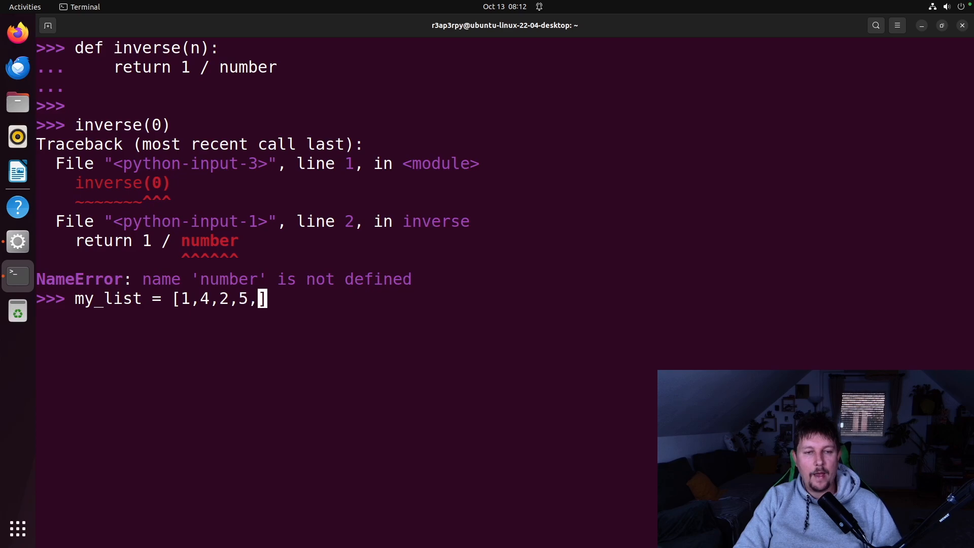
text(3,6)
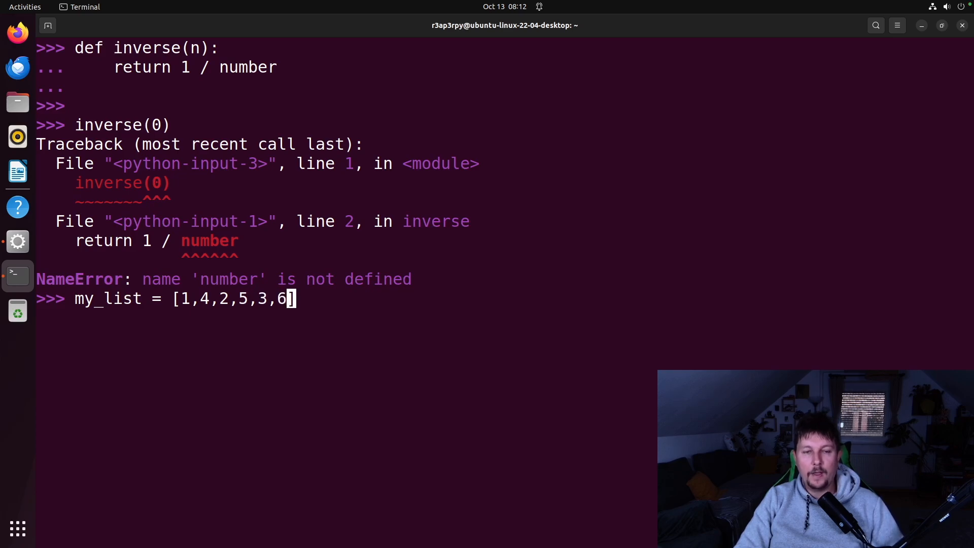
key(Return)
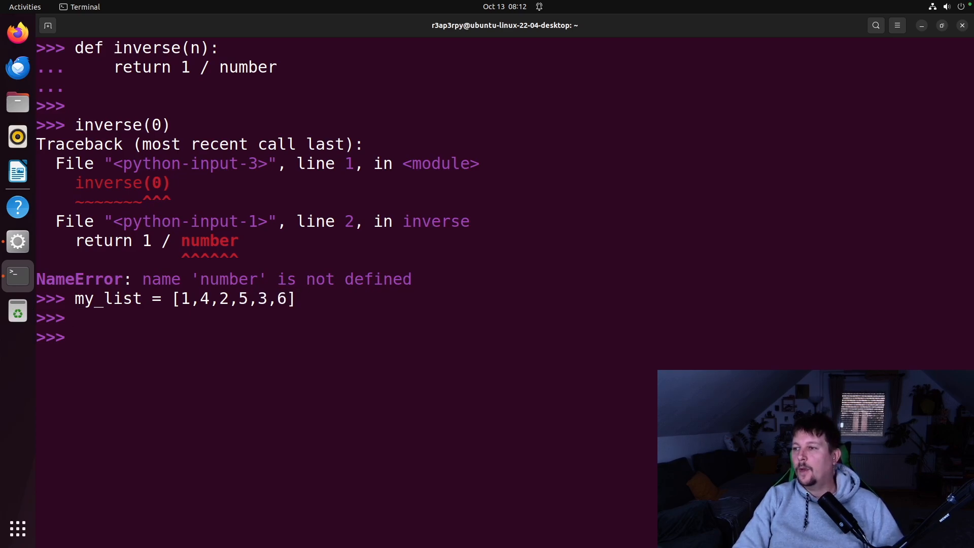
Call sorted(my_list, revese = True) to see the misspelled-keyword TypeError.
text(sor()
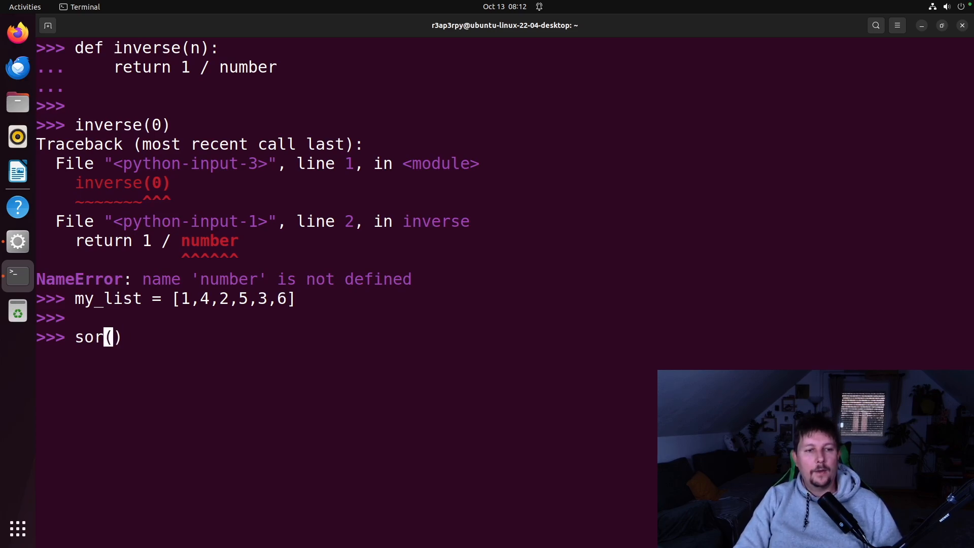
text(ted(my_)
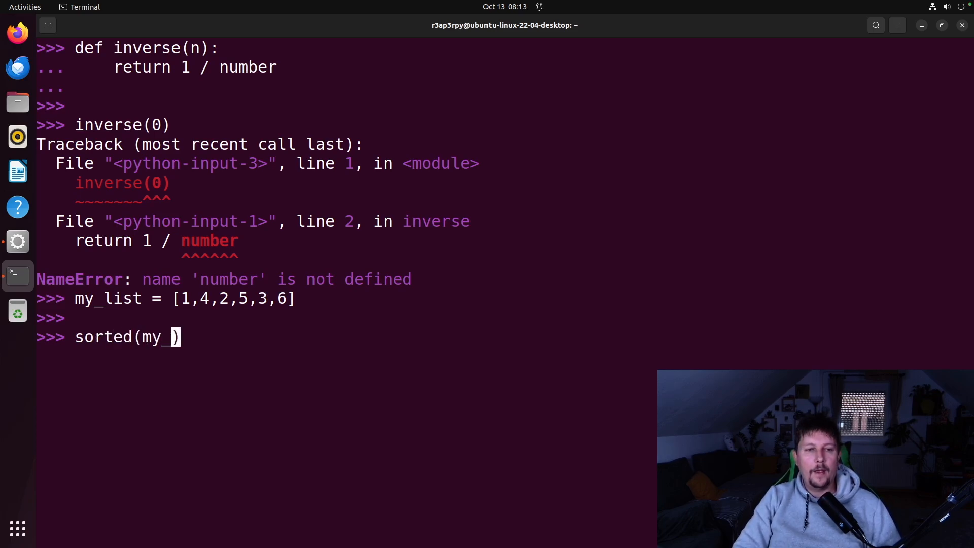
text(list,)
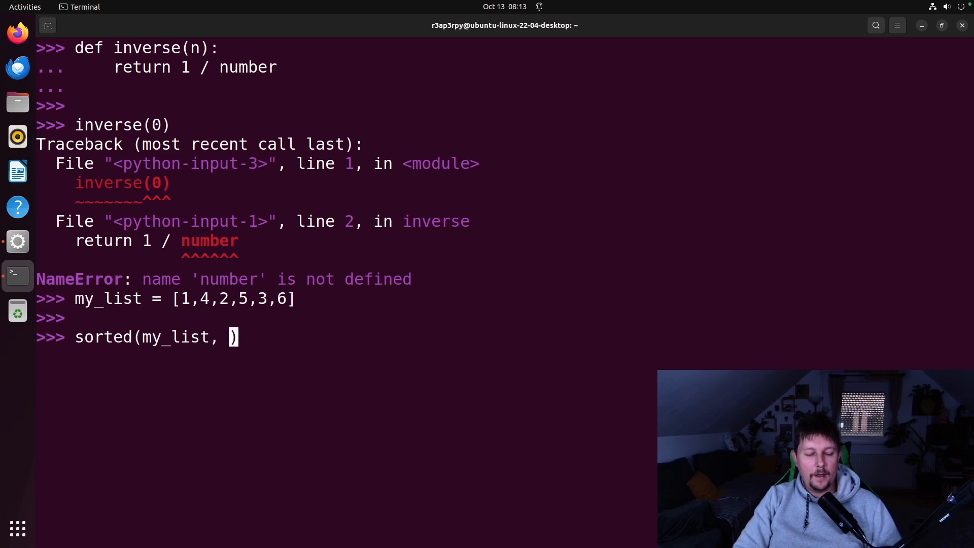
text(reverse)
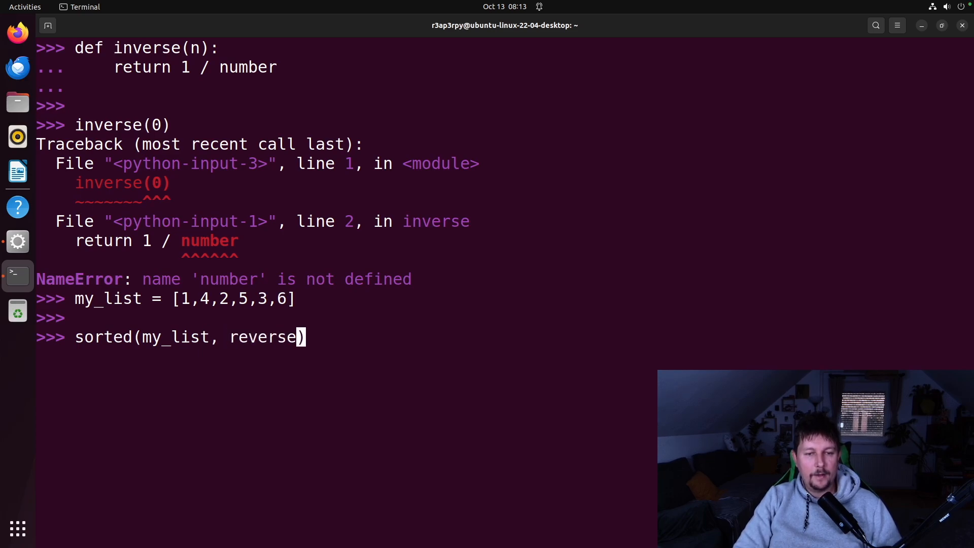
text(= True)
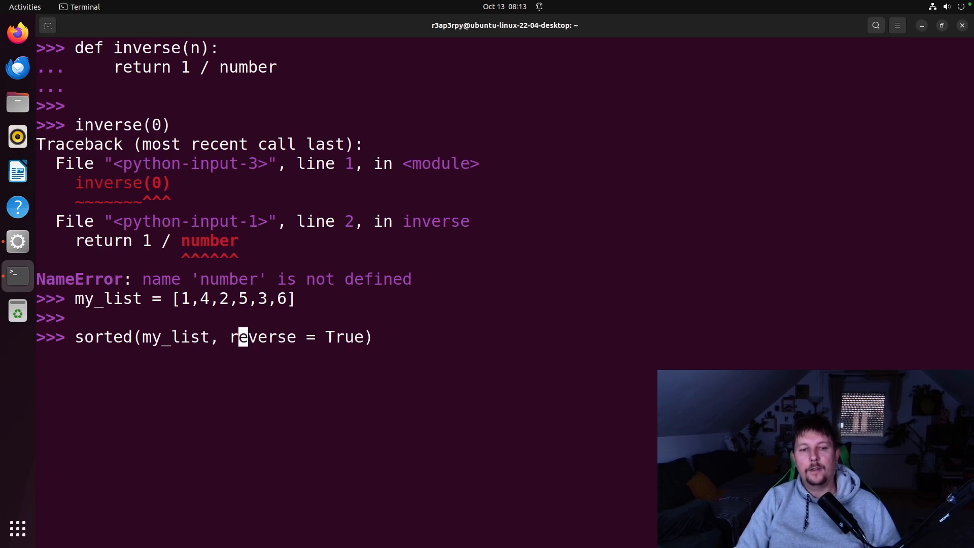
key(Return)
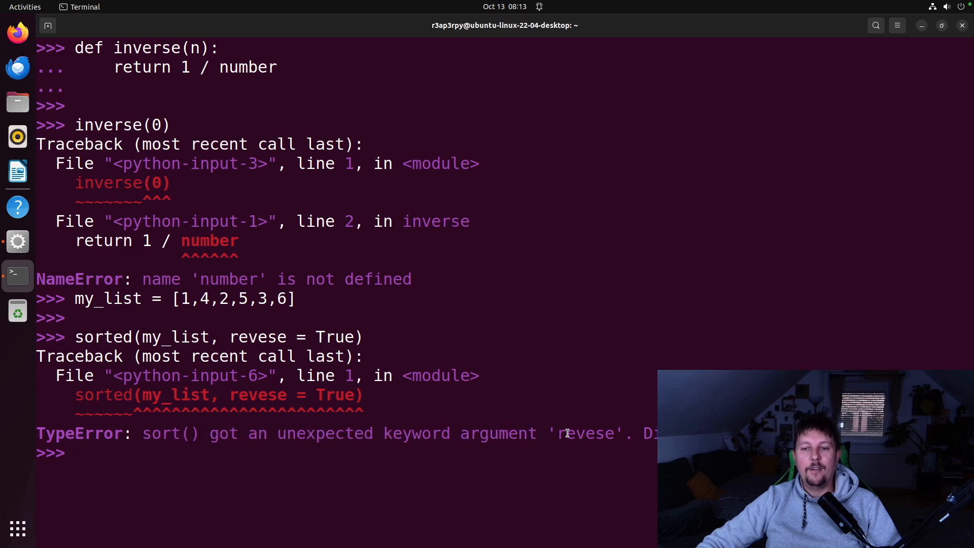
double_click(587, 433)
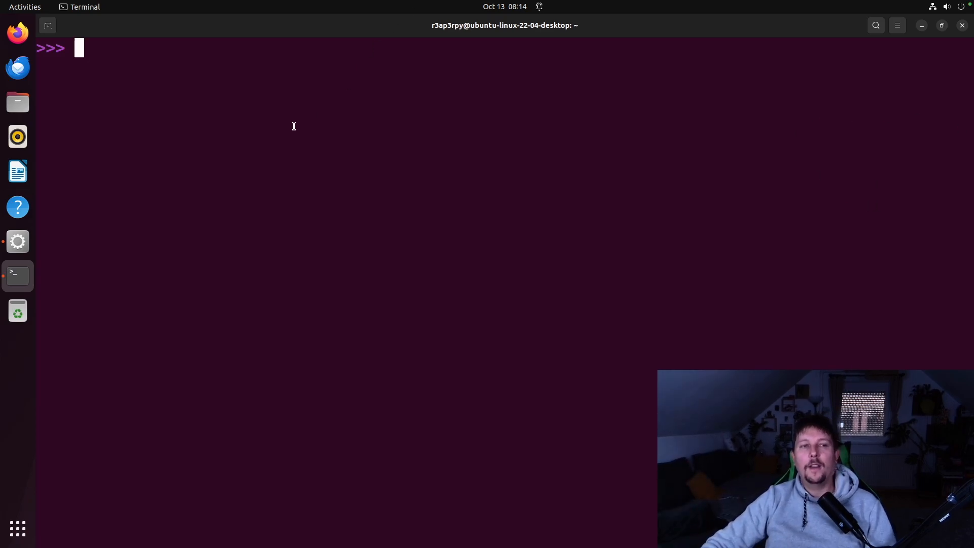
mouse_move(372, 167)
text(exit()
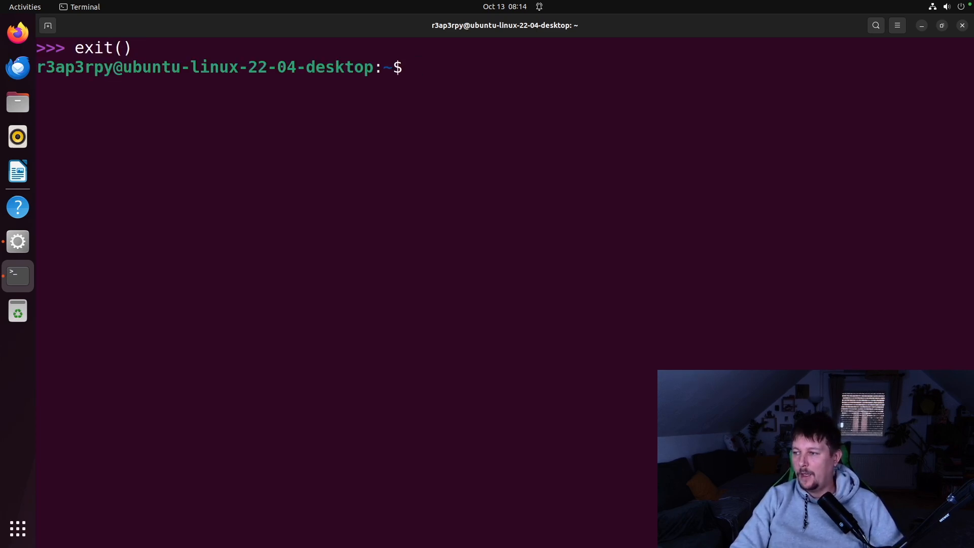
Set CODE='import pyfeatures; print(pyfeatures.FreeThreading())' in the shell.
text(CO)
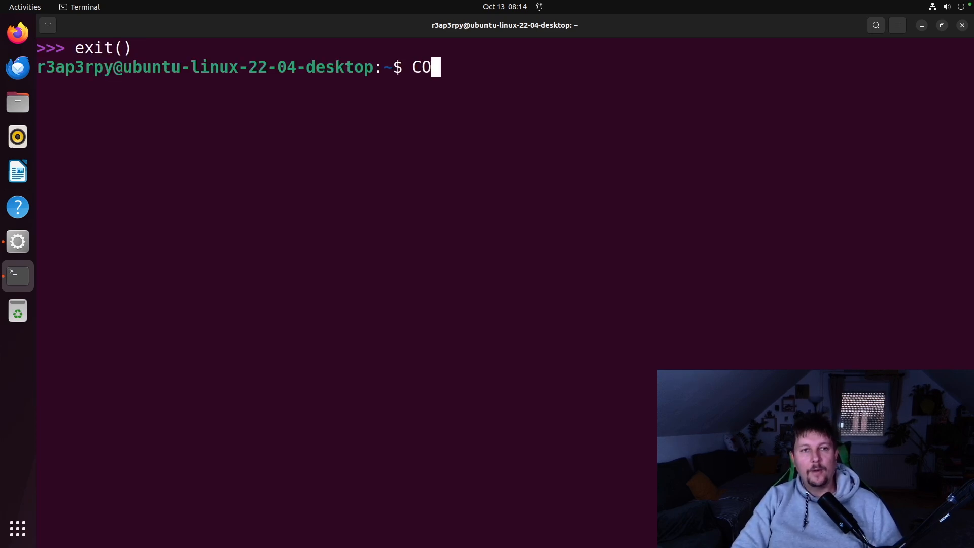
text(DE)
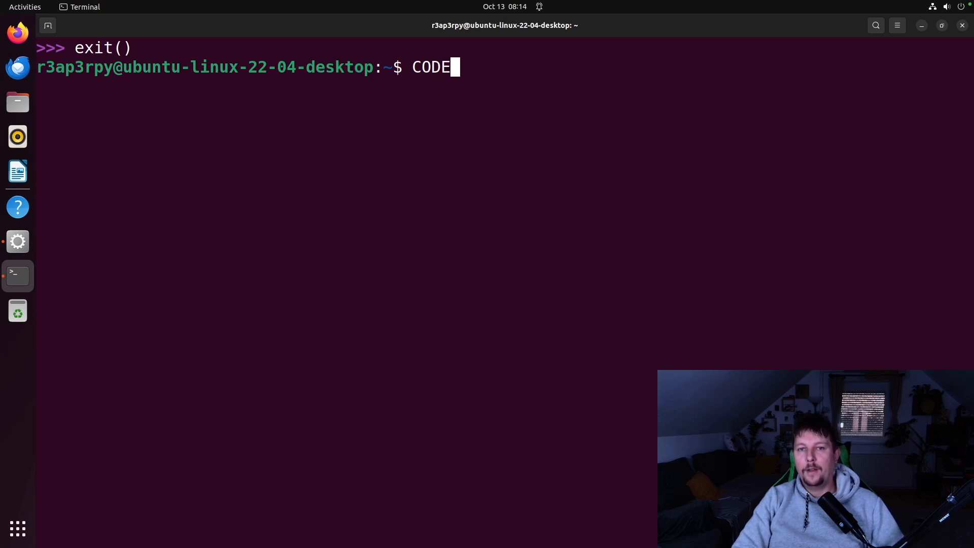
text(=)
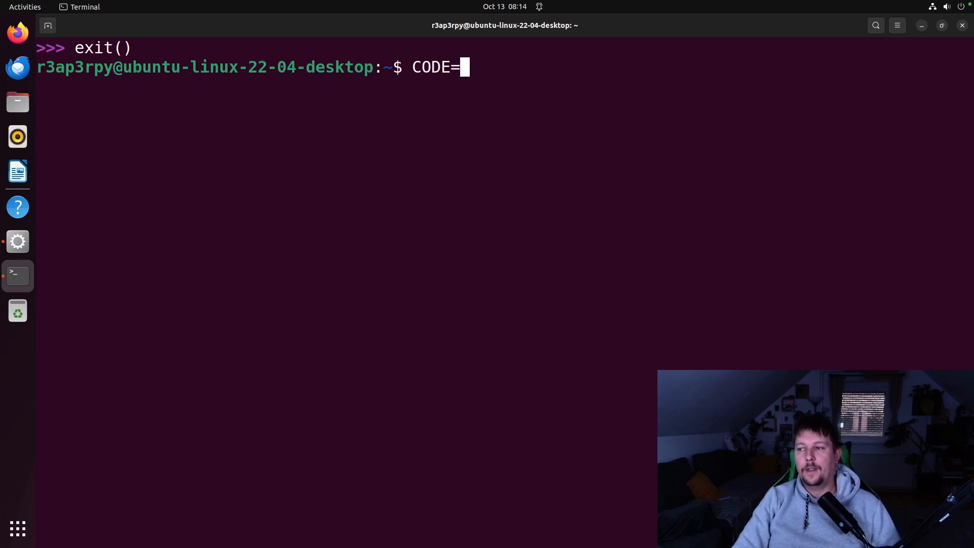
text('')
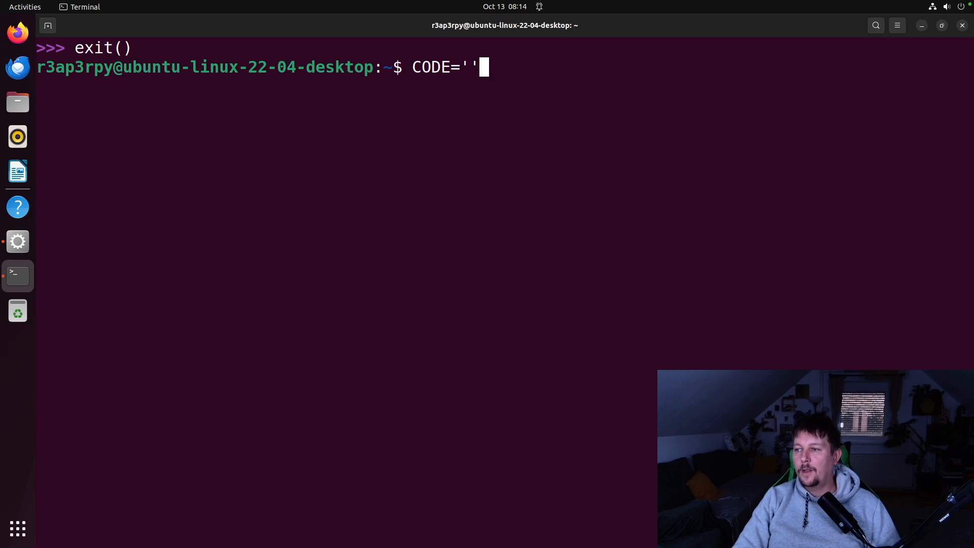
text(import)
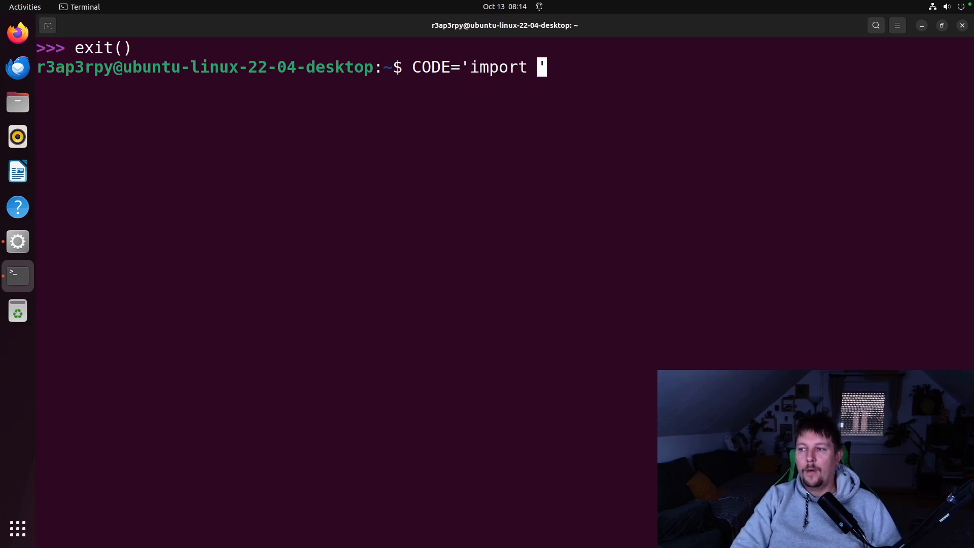
text(pyfea)
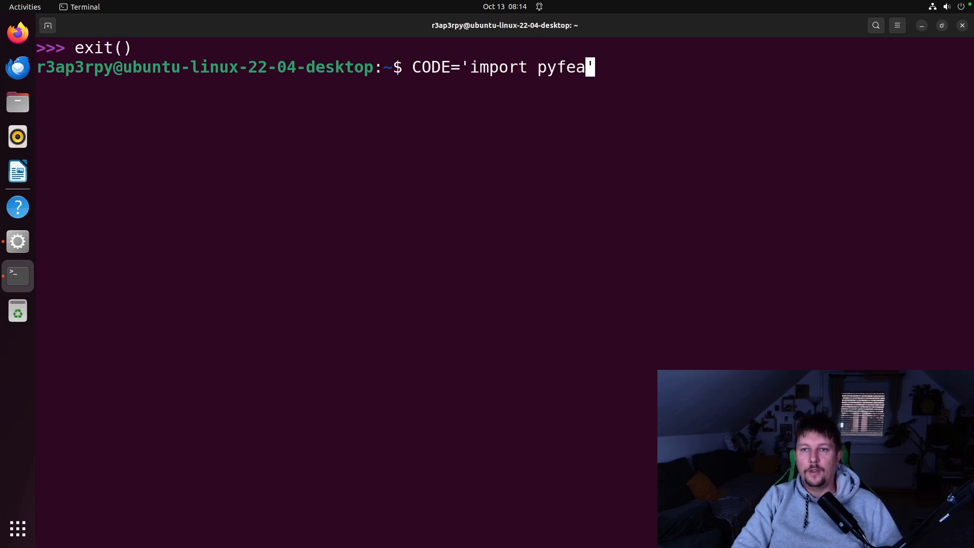
text(tures)
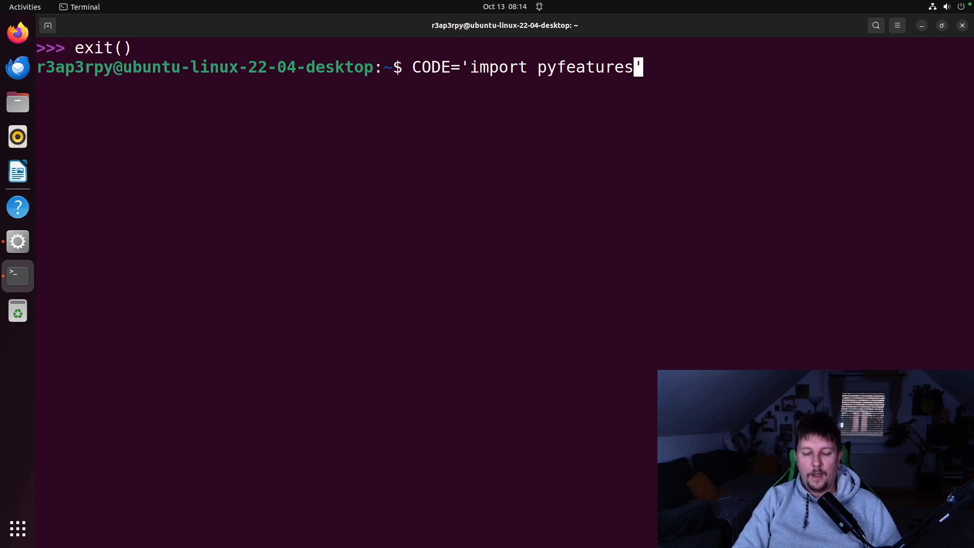
text(;)
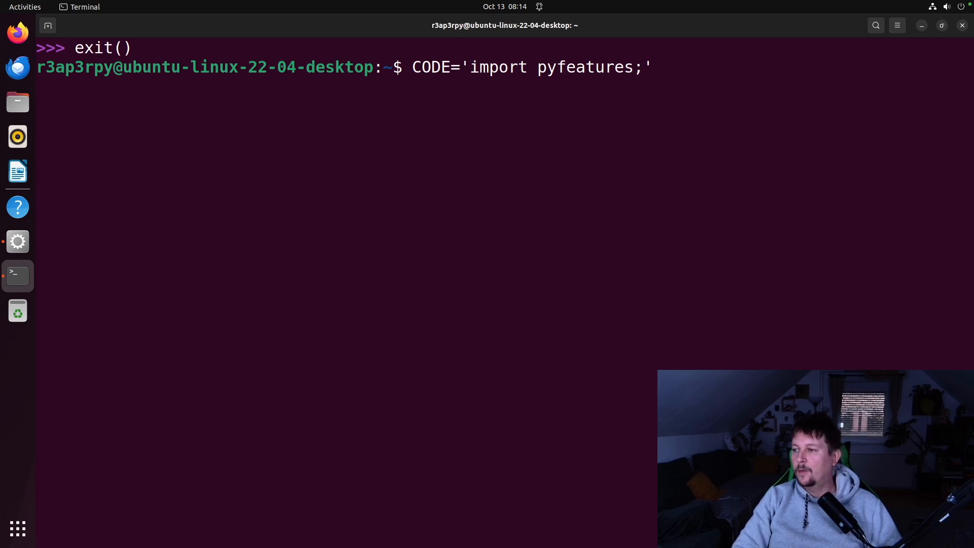
text(print())
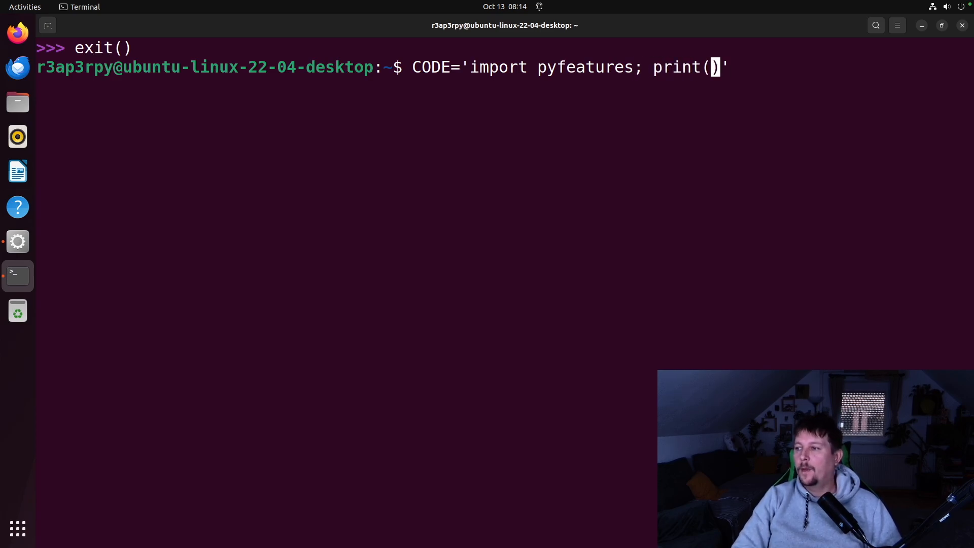
text(pyfea)
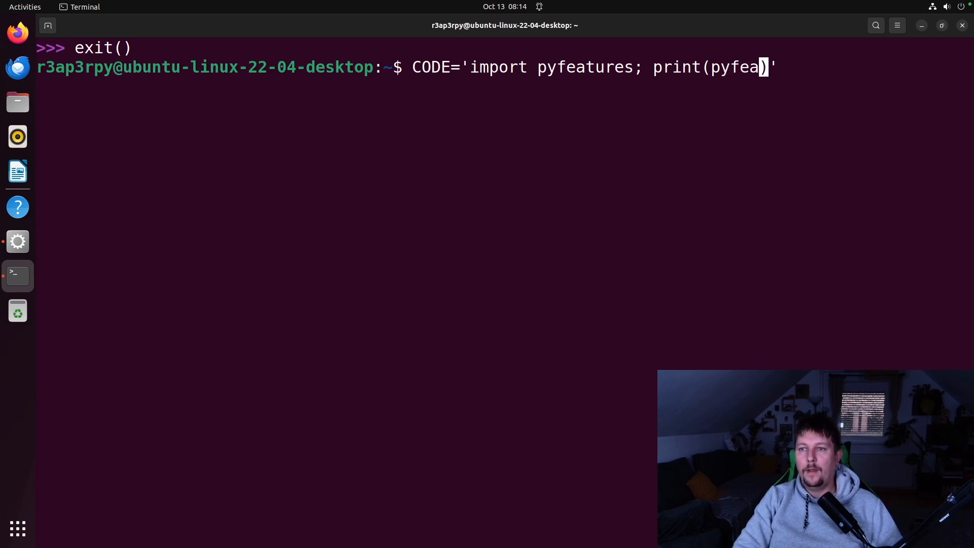
text(tures)
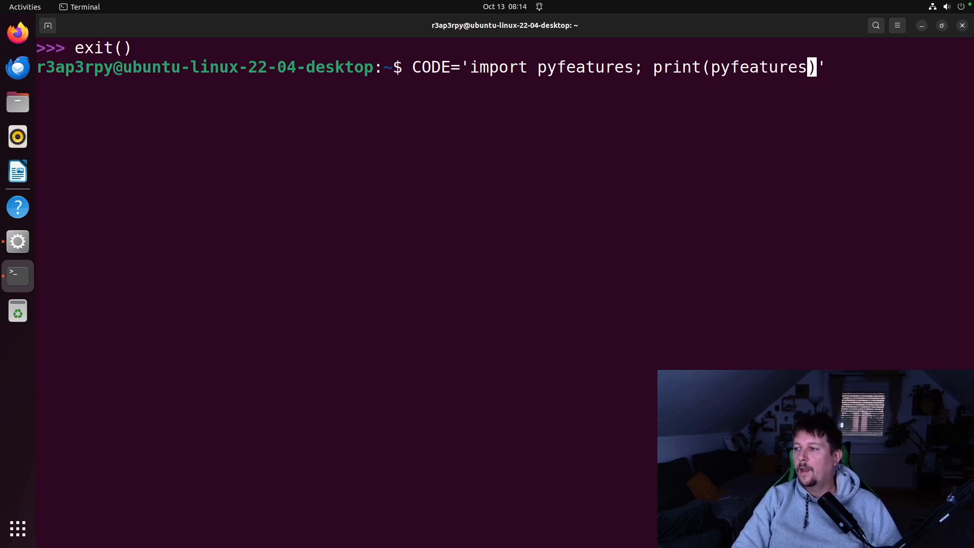
text(.FreeT)
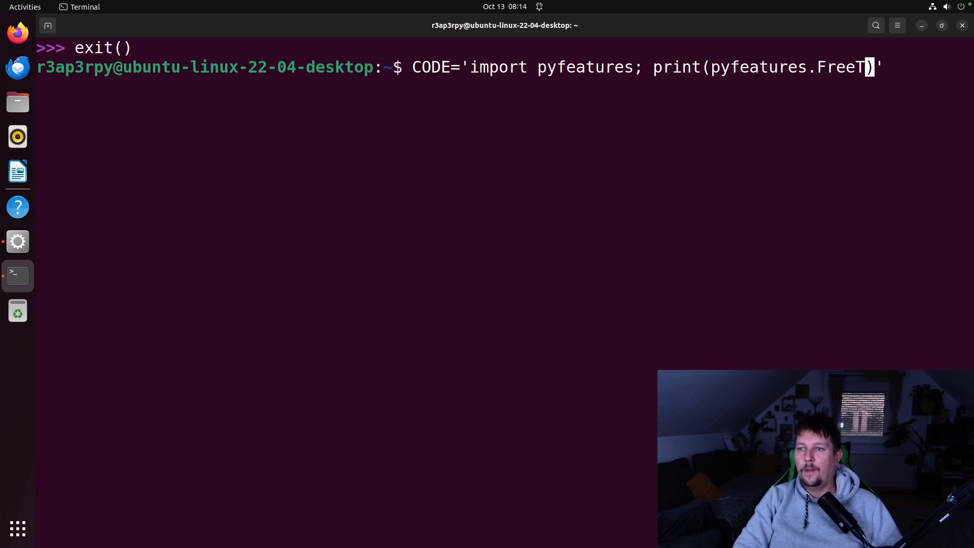
text(hreading())
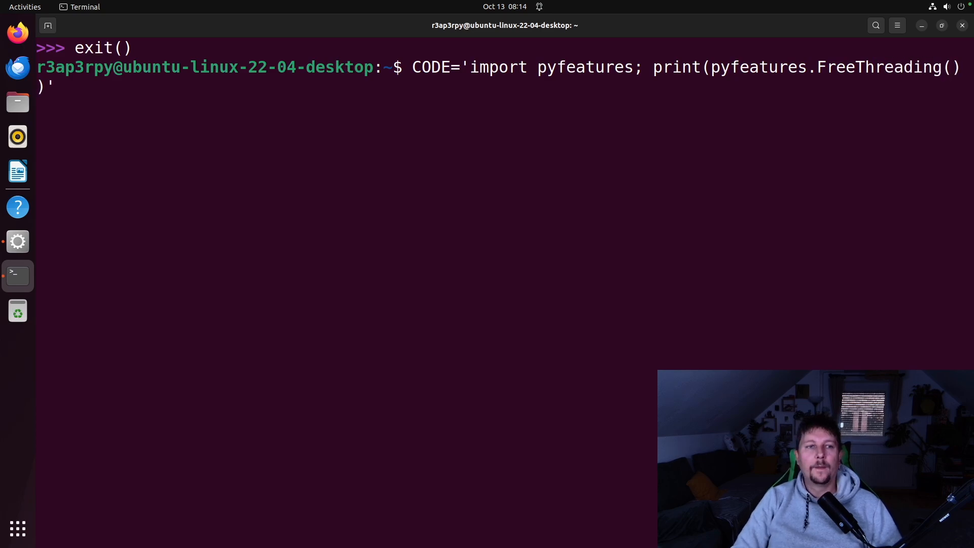
key(Return)
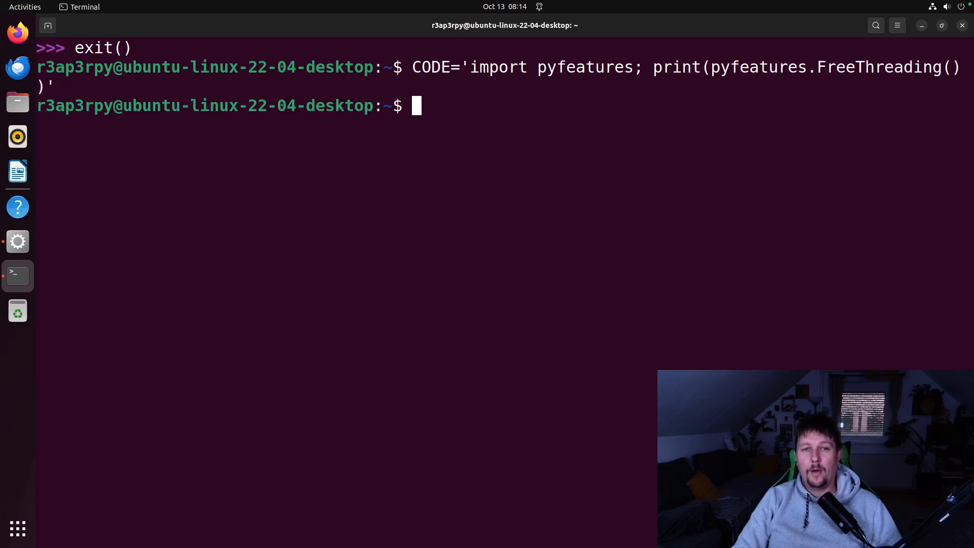
Run python3.13 -c "$CODE" and get ModuleNotFoundError for pyfeatures.
text(python3)
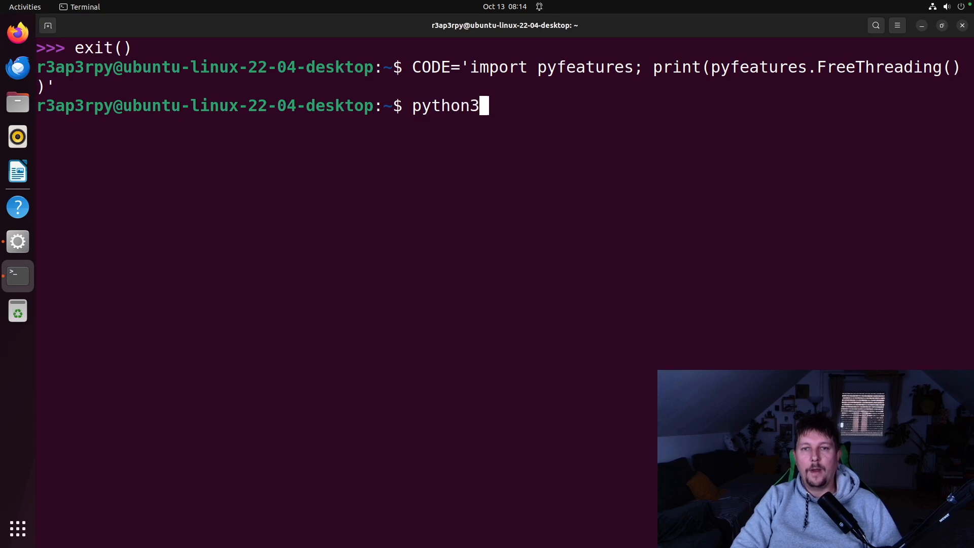
text(.13 -c)
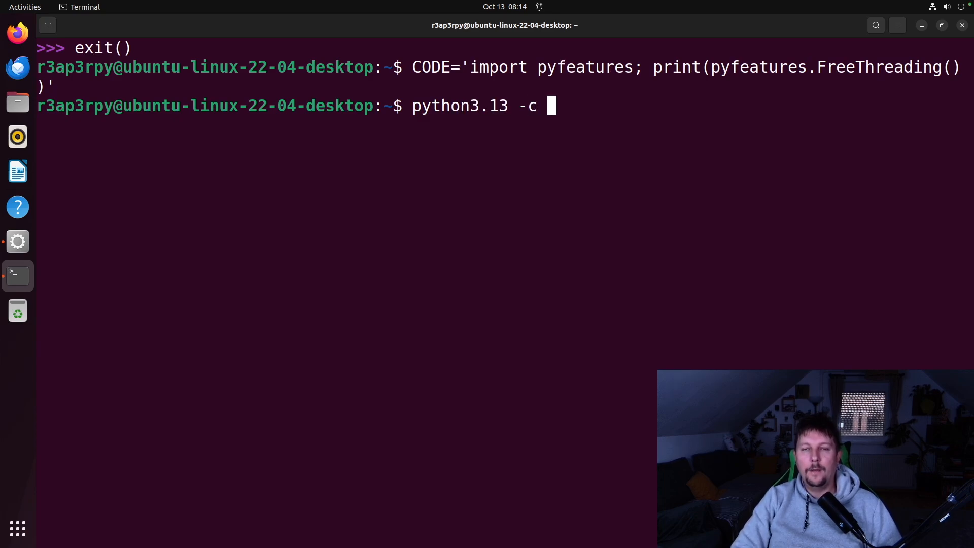
text("ßß")
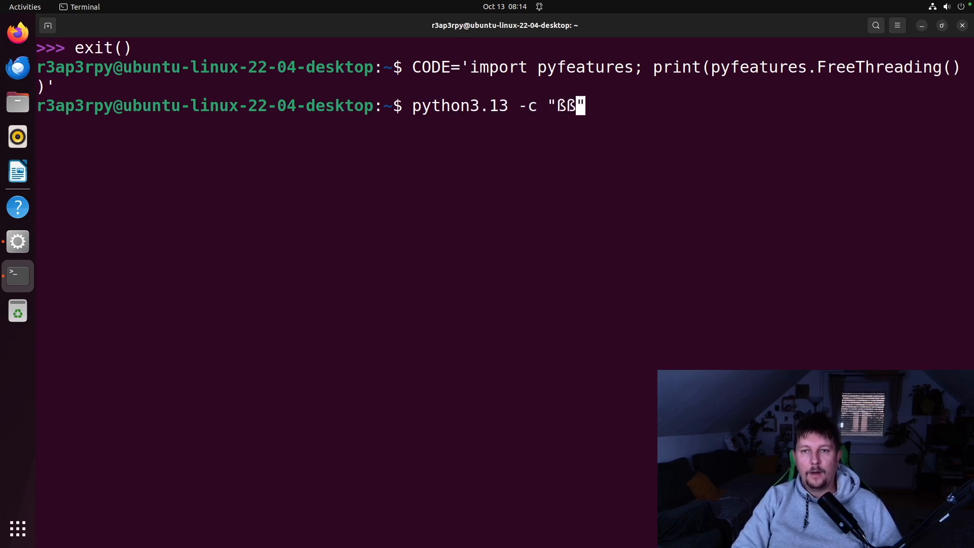
text($CO)
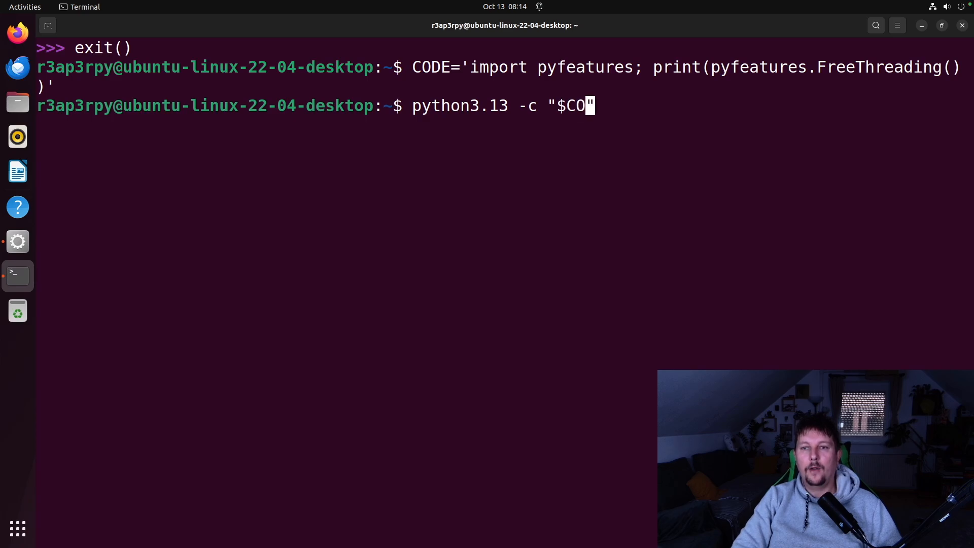
text(DE)
key(Return)
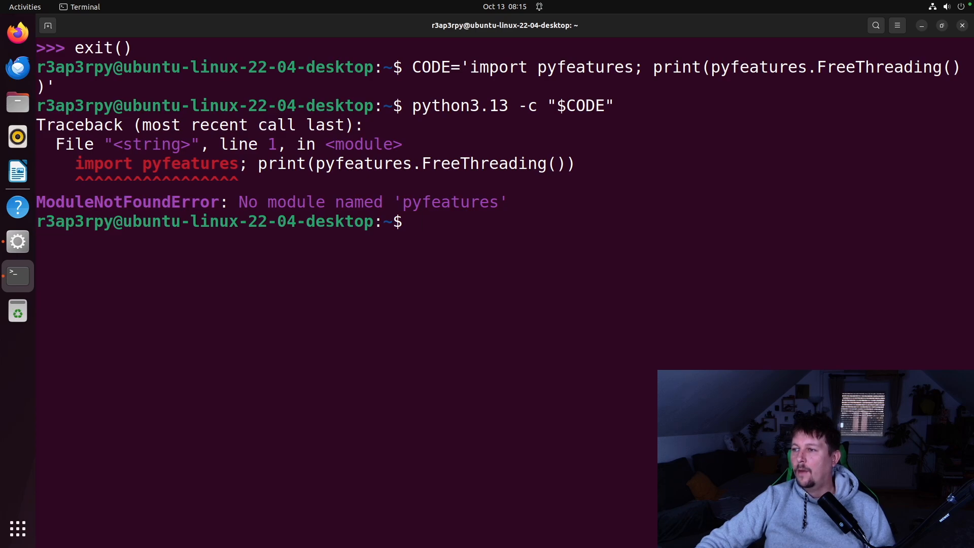
Run python3.13 -m pip install pyfeatures and clear the terminal.
text(pyth)
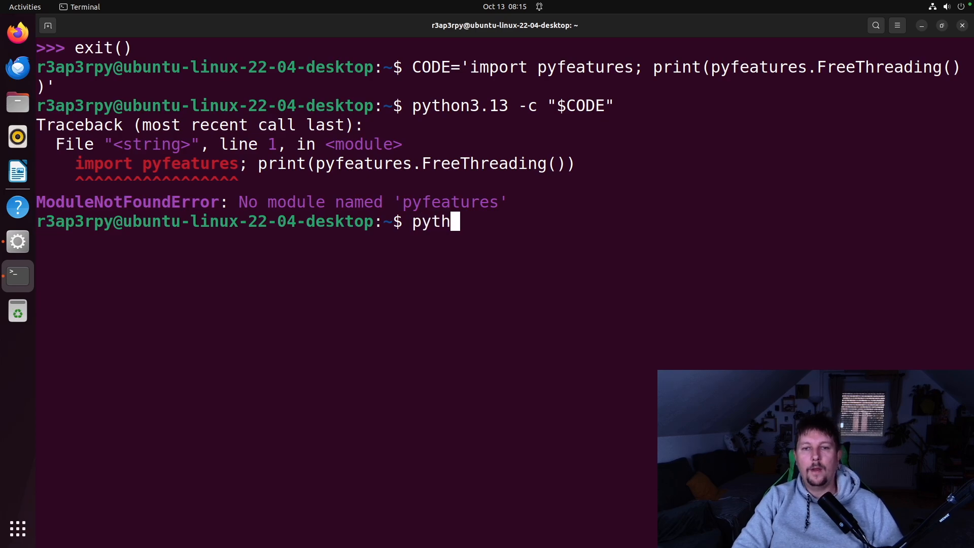
text(on3.13 -)
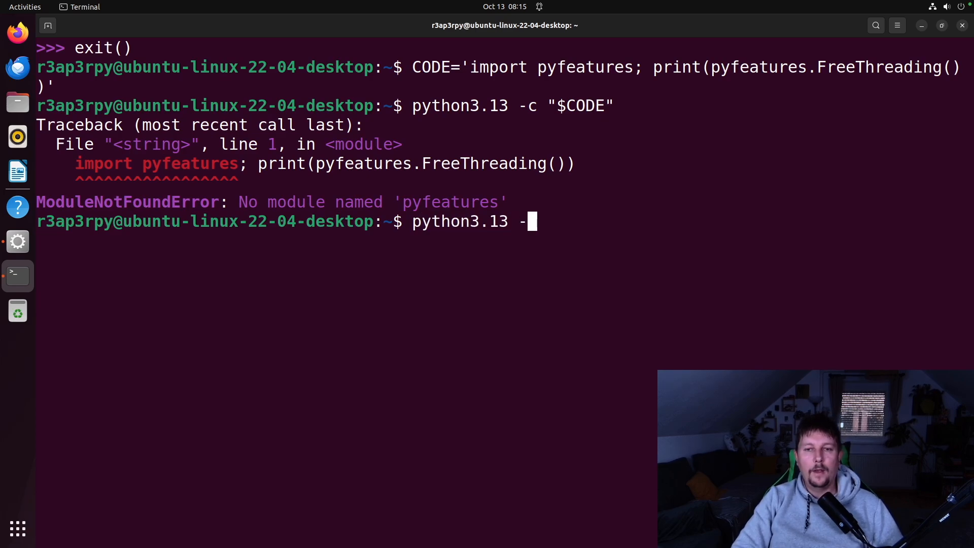
text(m pip install)
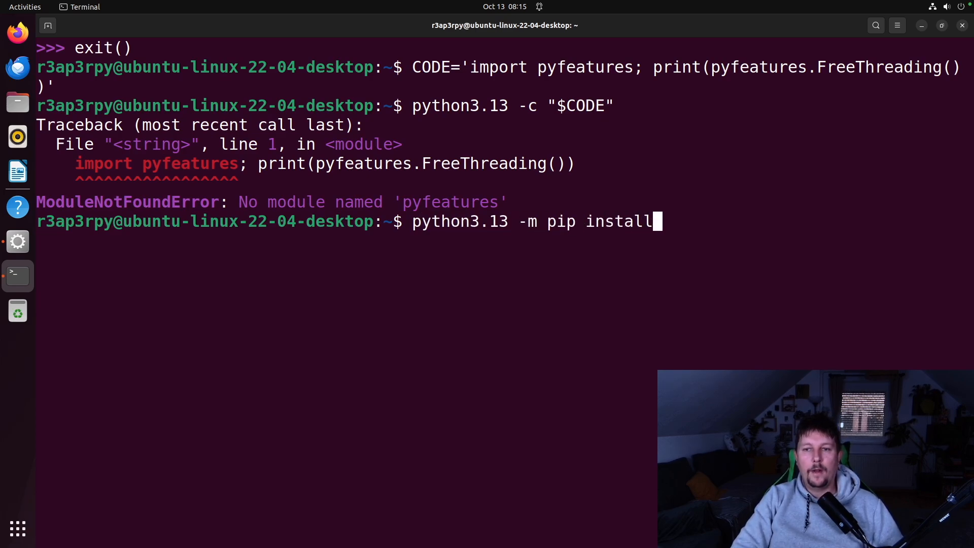
text(pyfeatuzr)
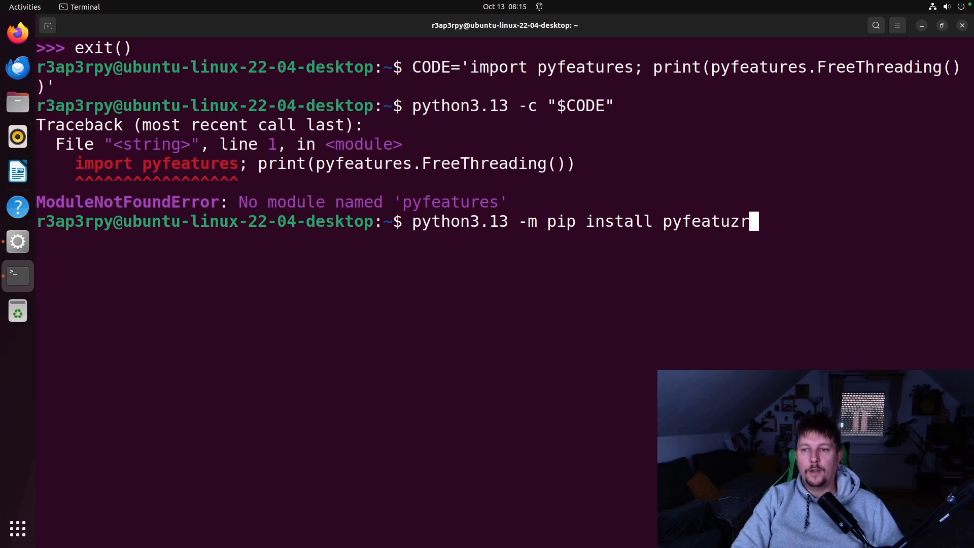
key(Return)
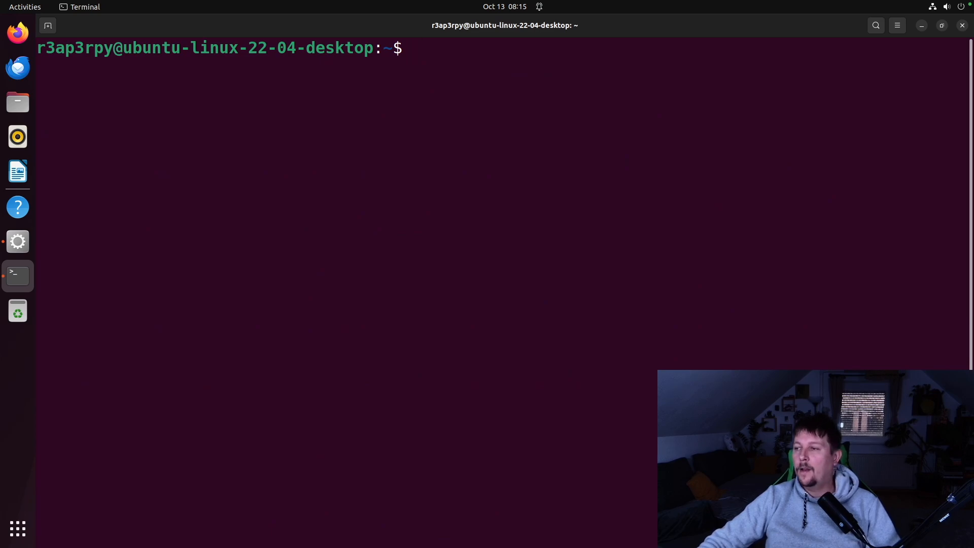
click(415, 49)
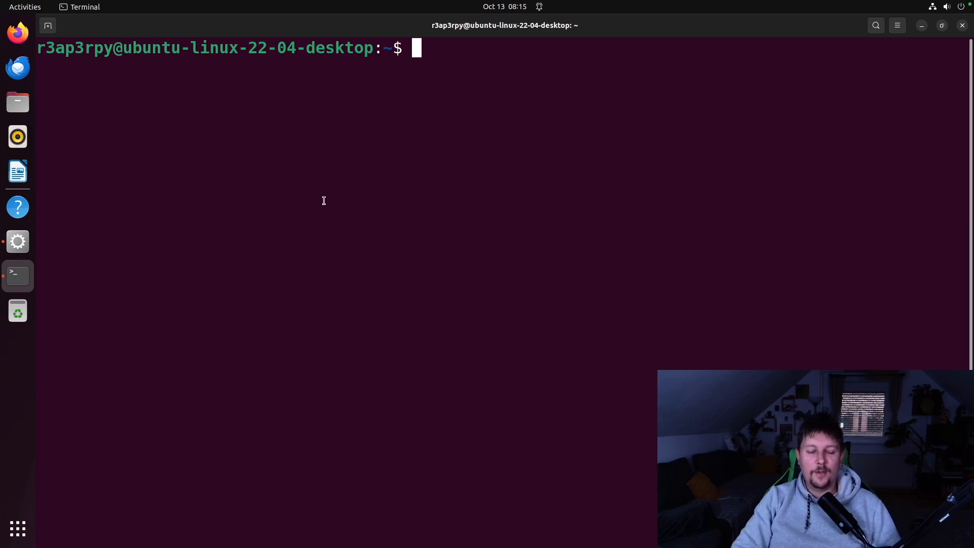
Start a Python 3.13 session and discard an unfinished 'from collections' import.
text(python3.13)
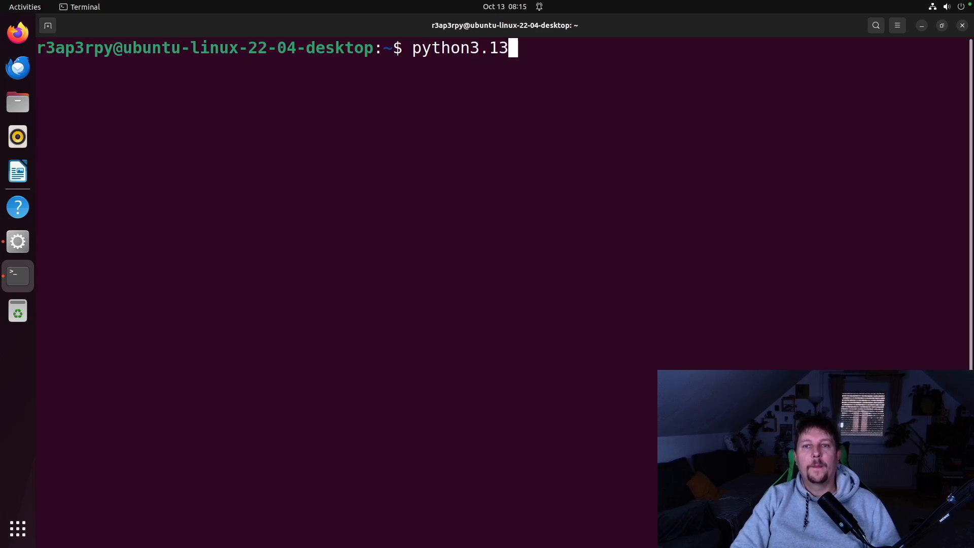
text(fr)
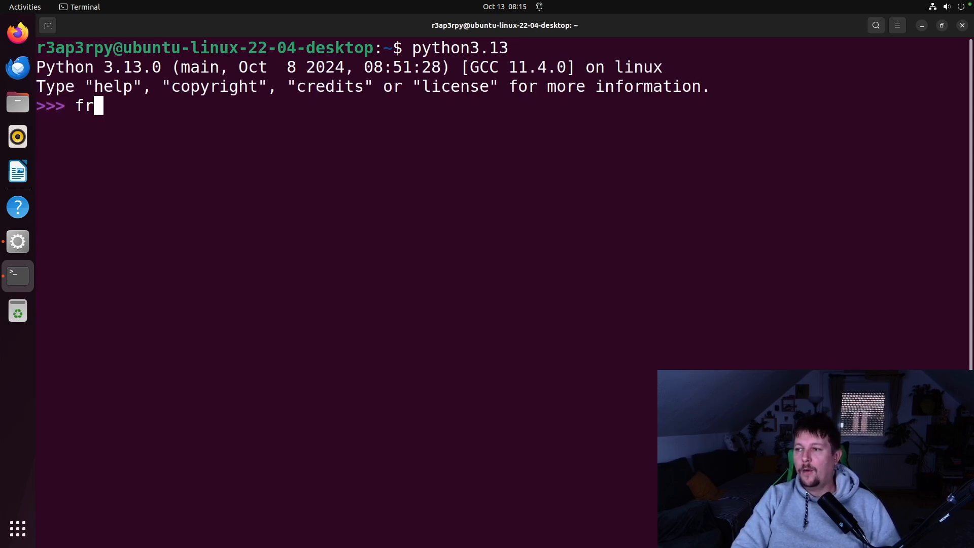
text(om collections)
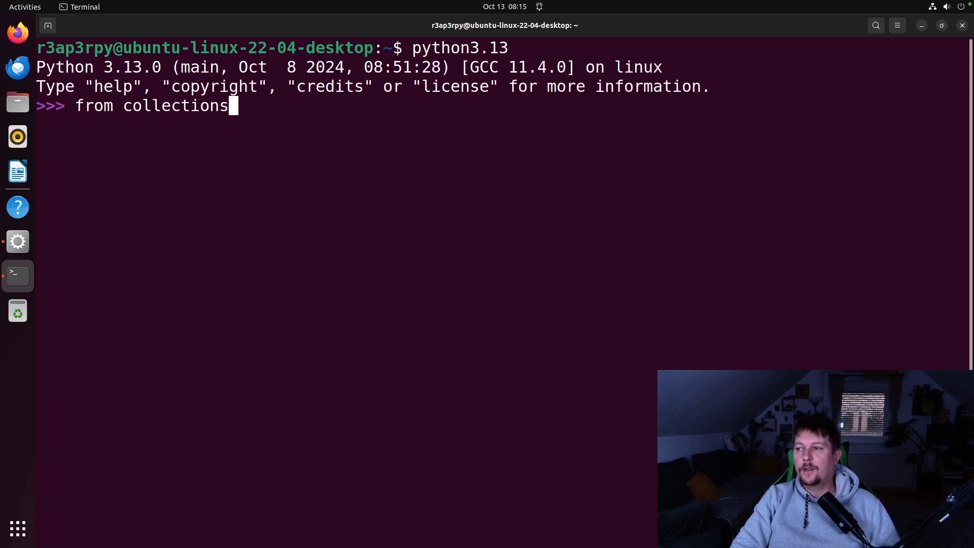
key(BackSpace)
text(clear)
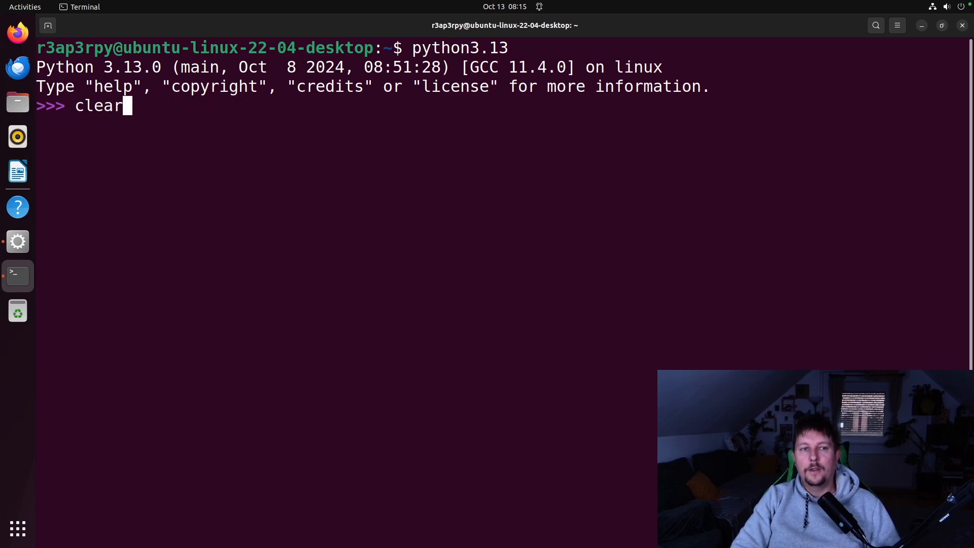
Define class MyQueue[T], then edit it to MyQueue[T=str] with str as the default type.
key(BackSpace)
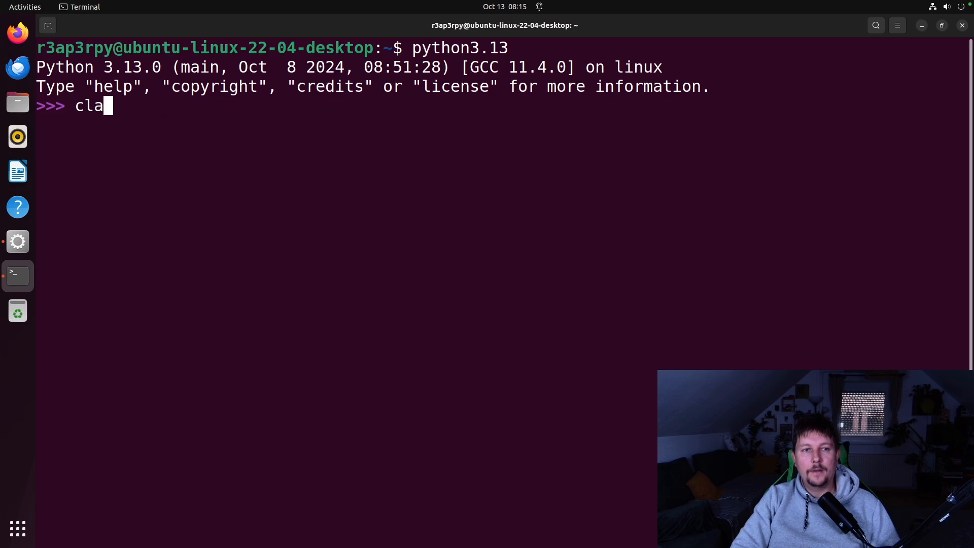
text(ss My)
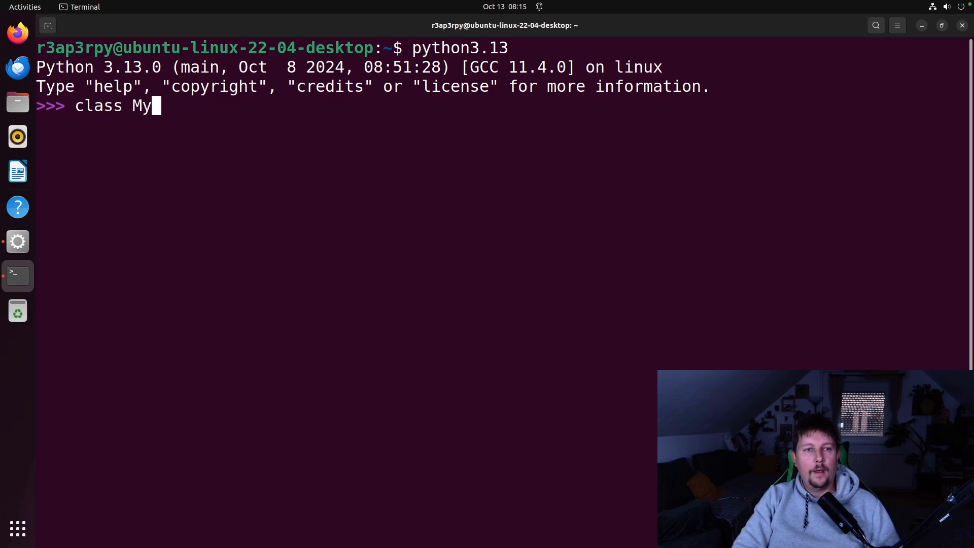
text(Queue[])
text(...)
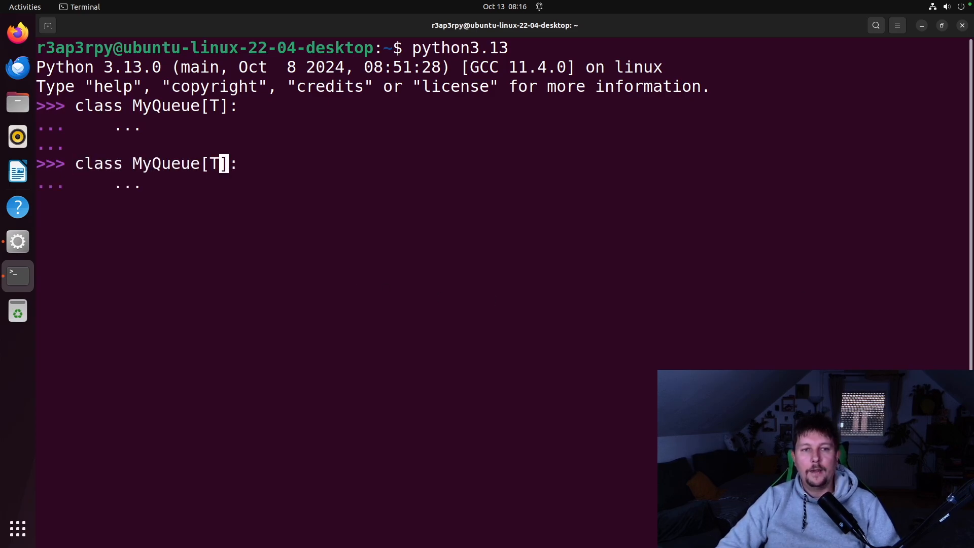
text(=str)
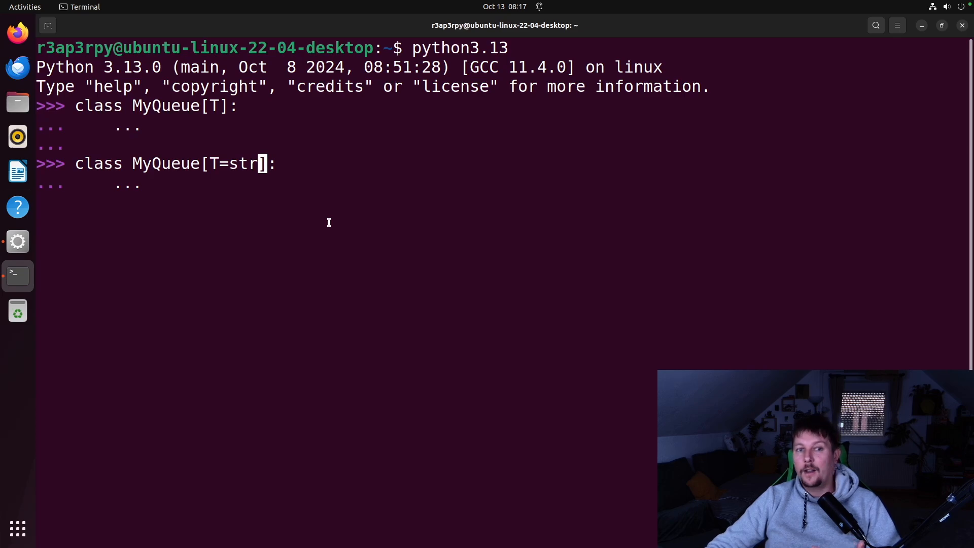
mouse_move(369, 187)
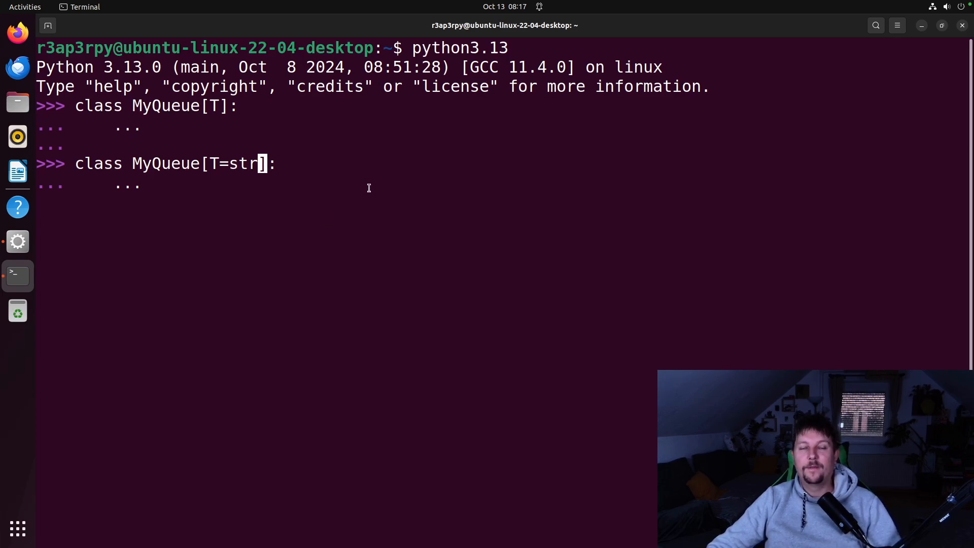